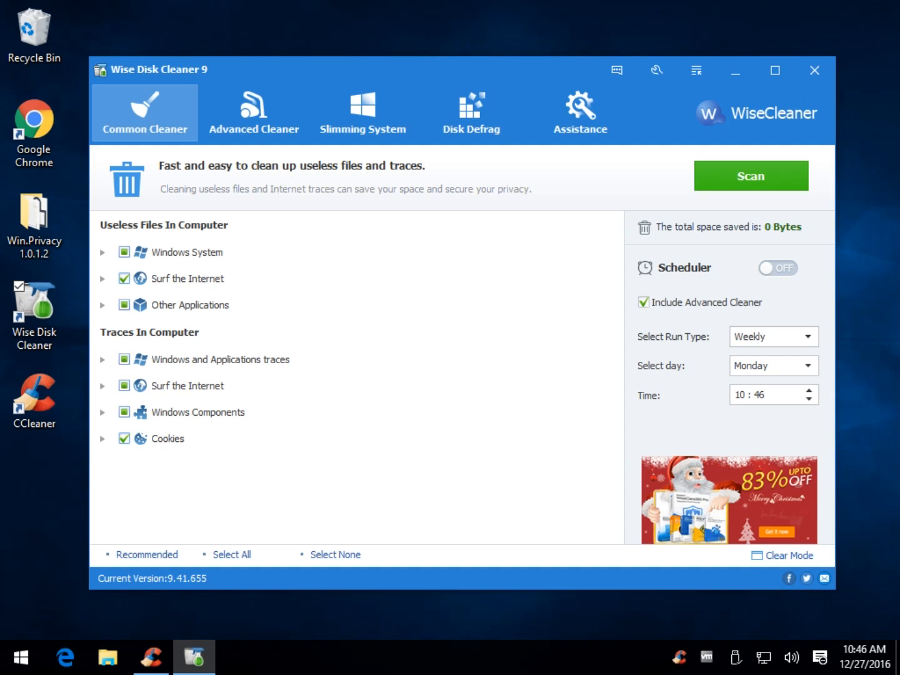
mouse_move(395, 387)
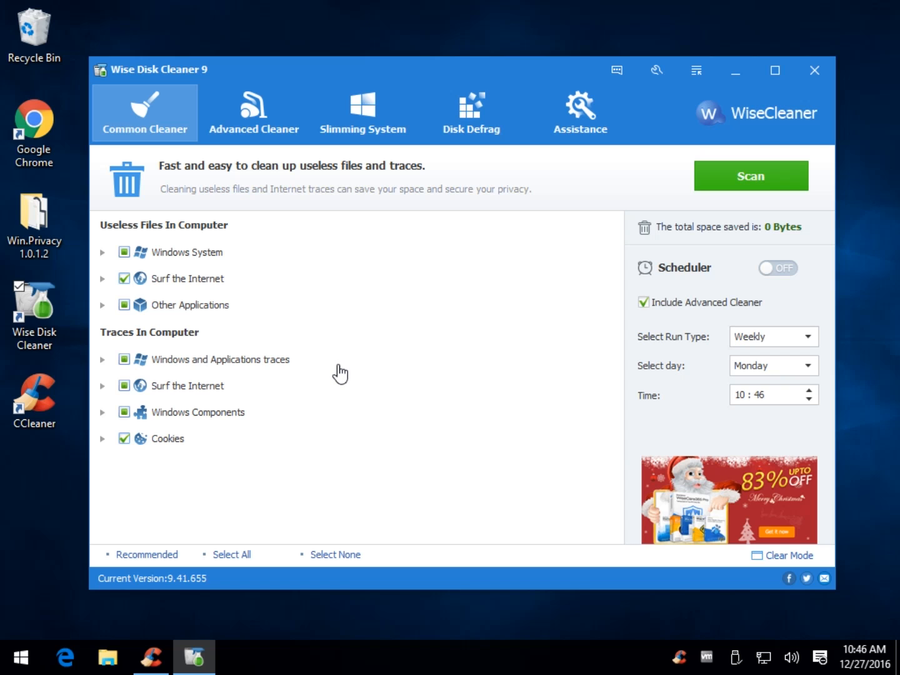
mouse_move(151, 127)
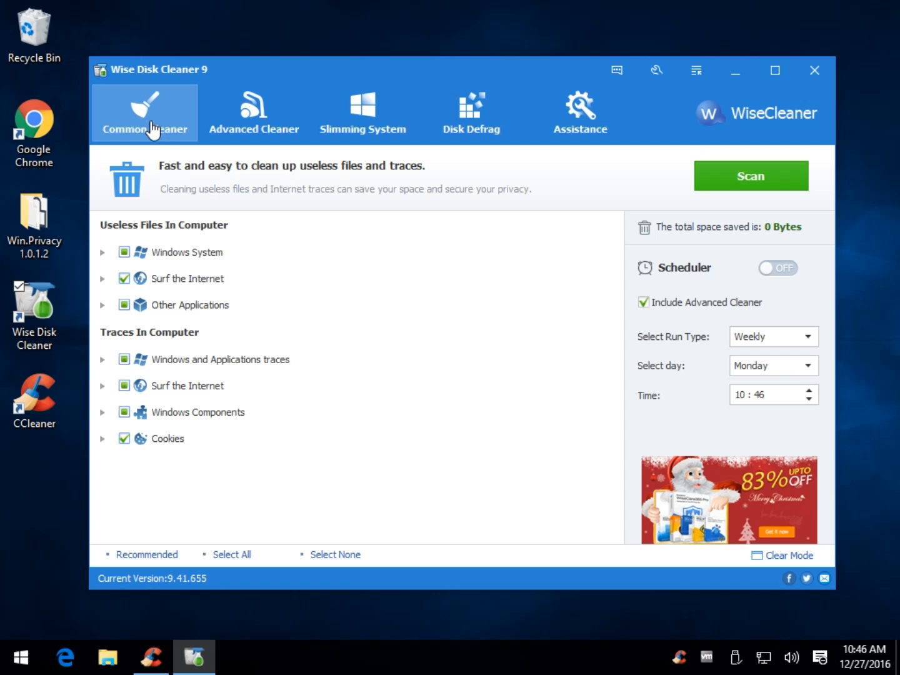
mouse_move(565, 115)
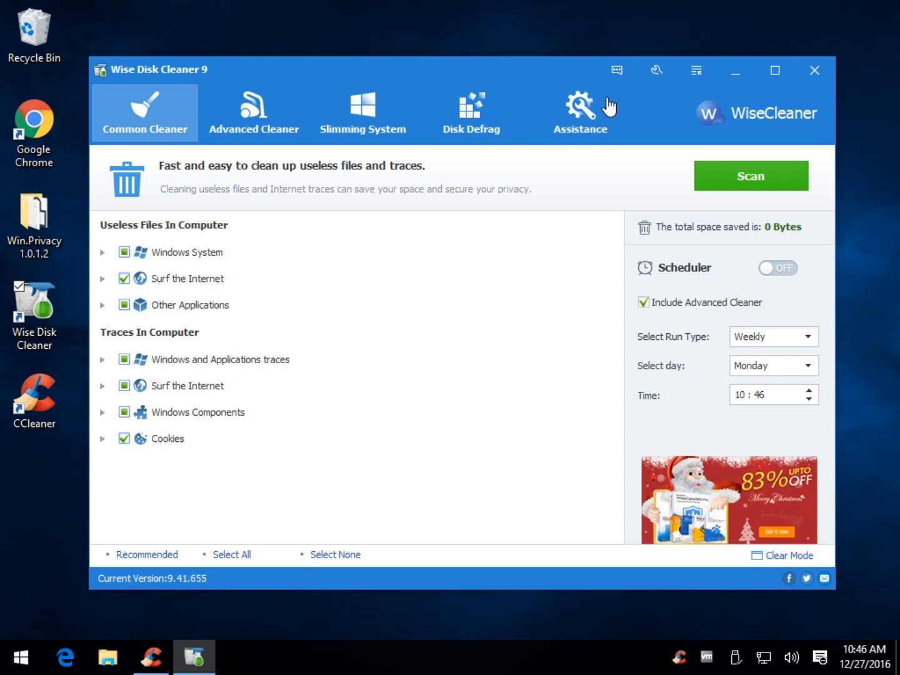
mouse_move(727, 179)
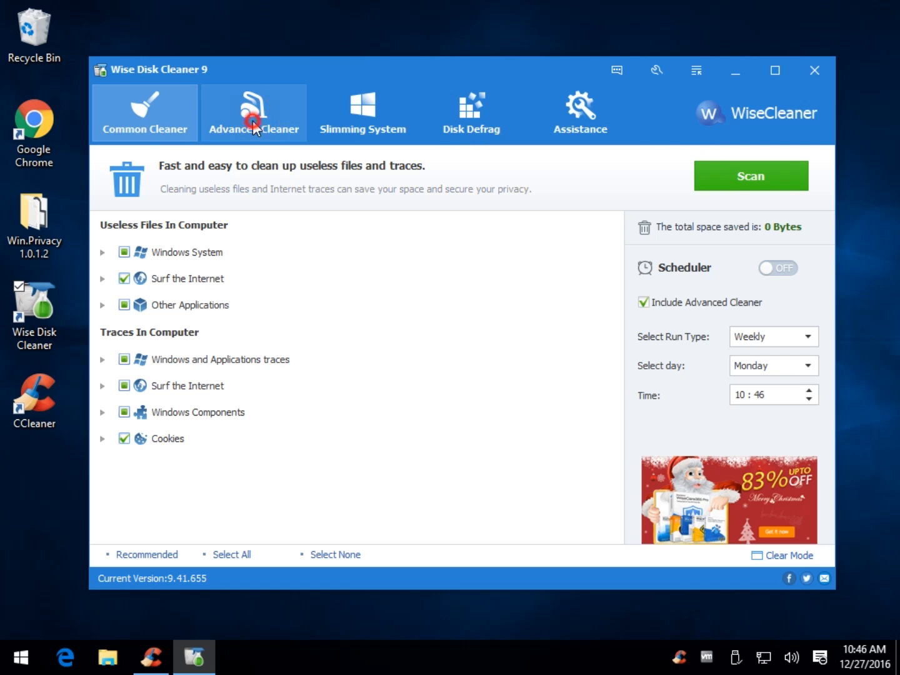
Mark Help Files and Wallpaper files of Windows for removal in Slimming System, totalling four items.
left_click(251, 119)
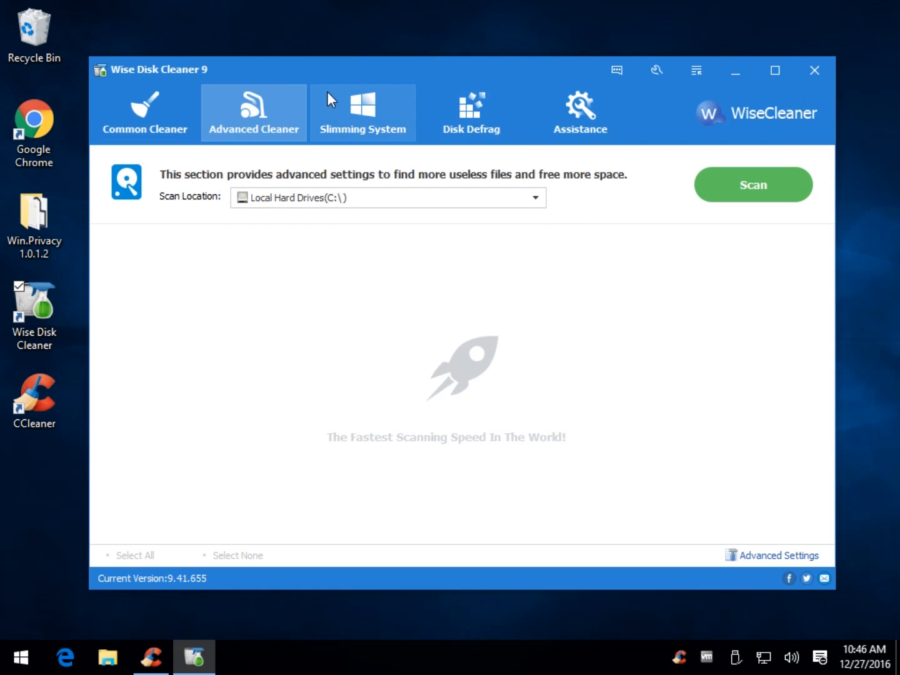
left_click(362, 113)
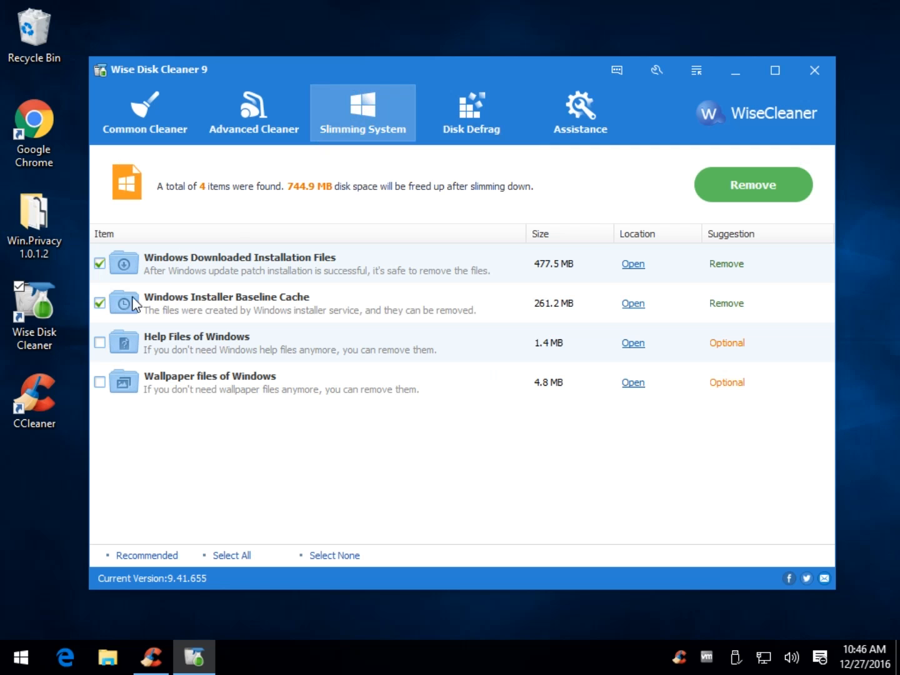
mouse_move(223, 292)
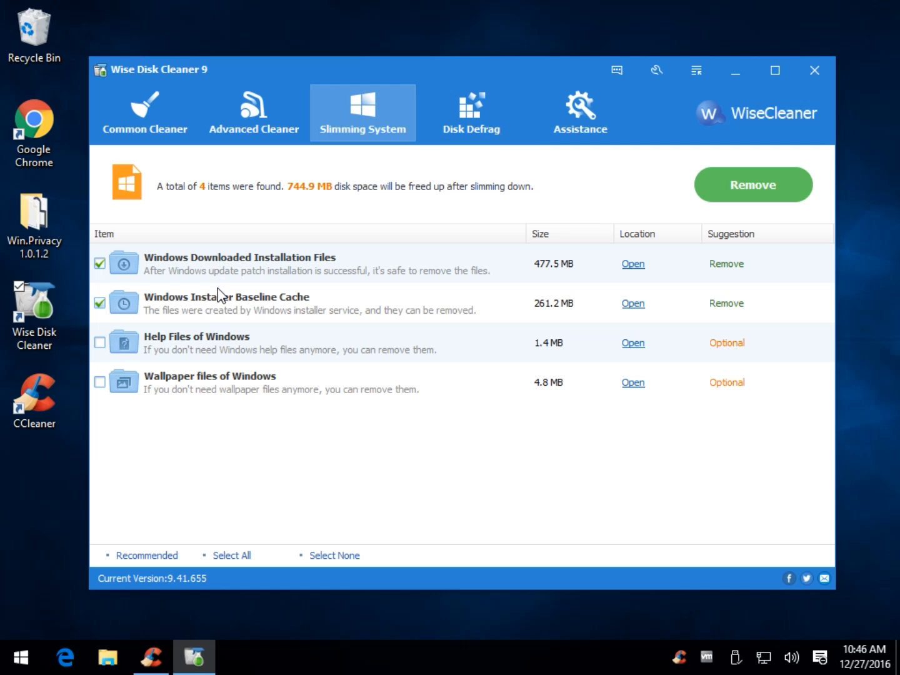
mouse_move(215, 319)
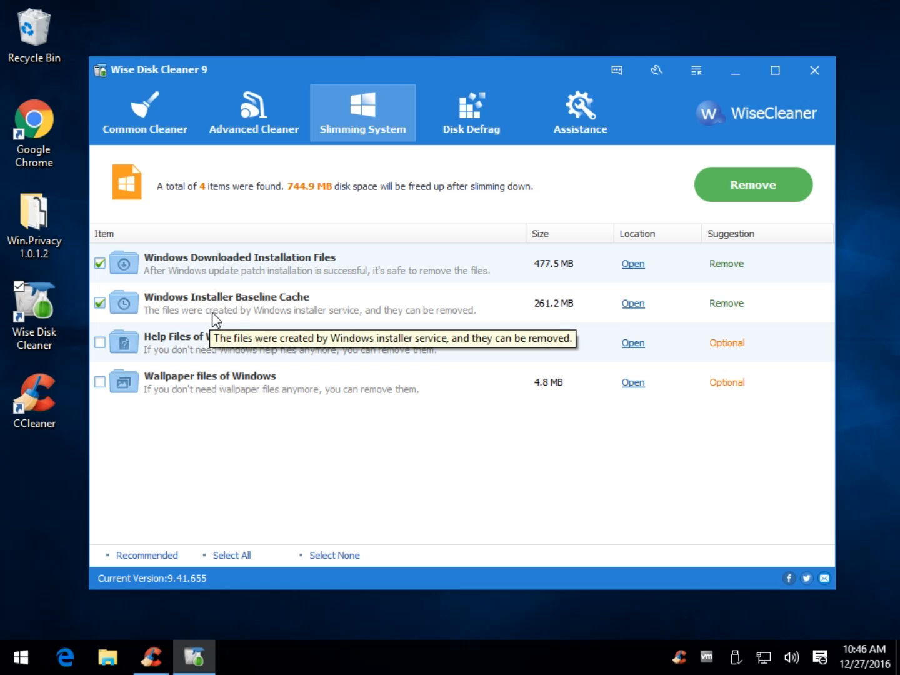
mouse_move(86, 432)
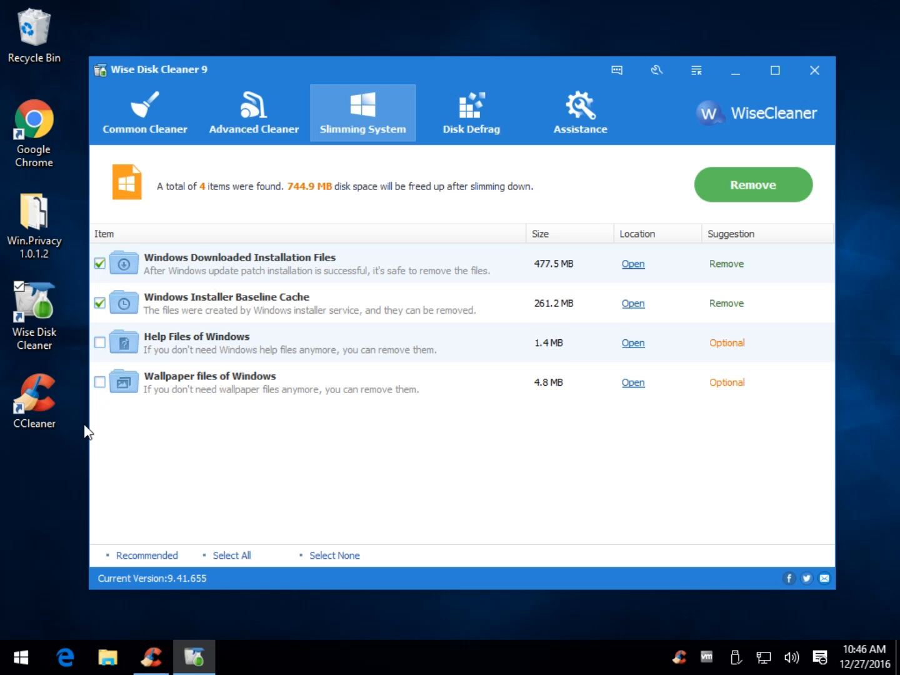
left_click(100, 342)
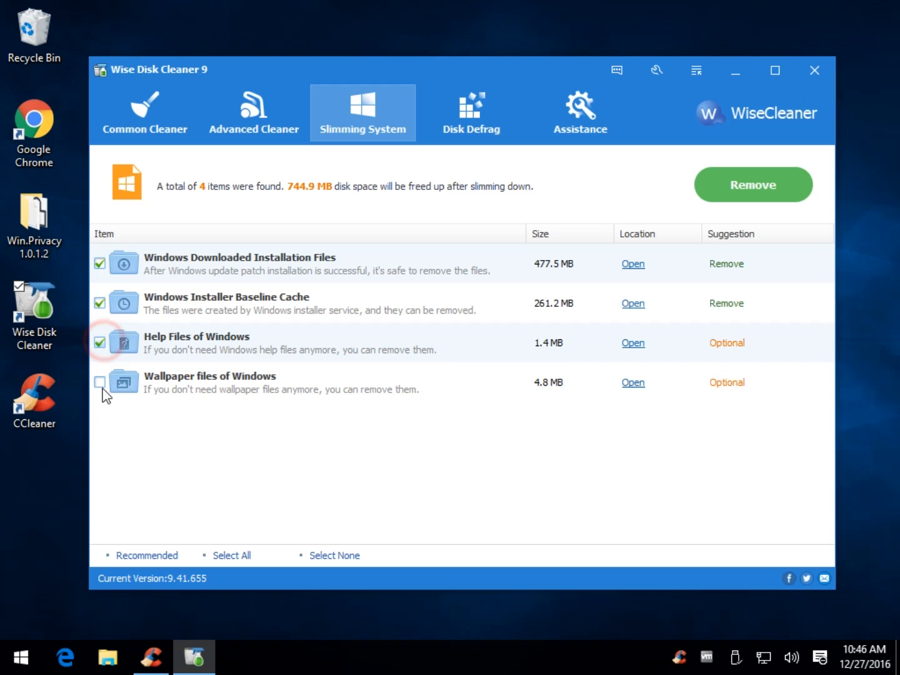
left_click(100, 382)
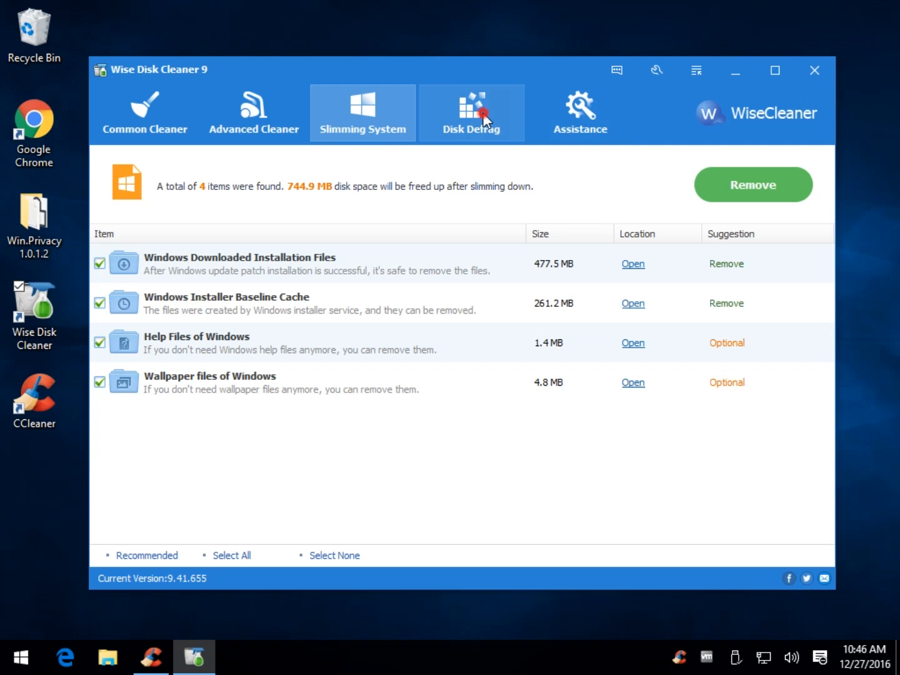
Untick Local Disk (C:) in Disk Defrag and dismiss the Join Euask sign-up prompt.
left_click(482, 115)
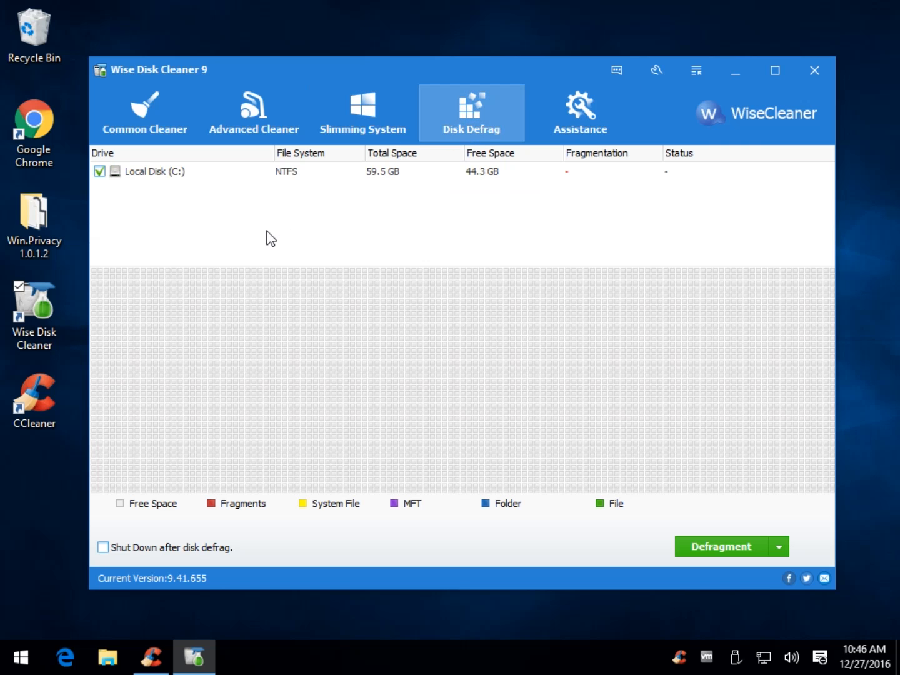
mouse_move(141, 170)
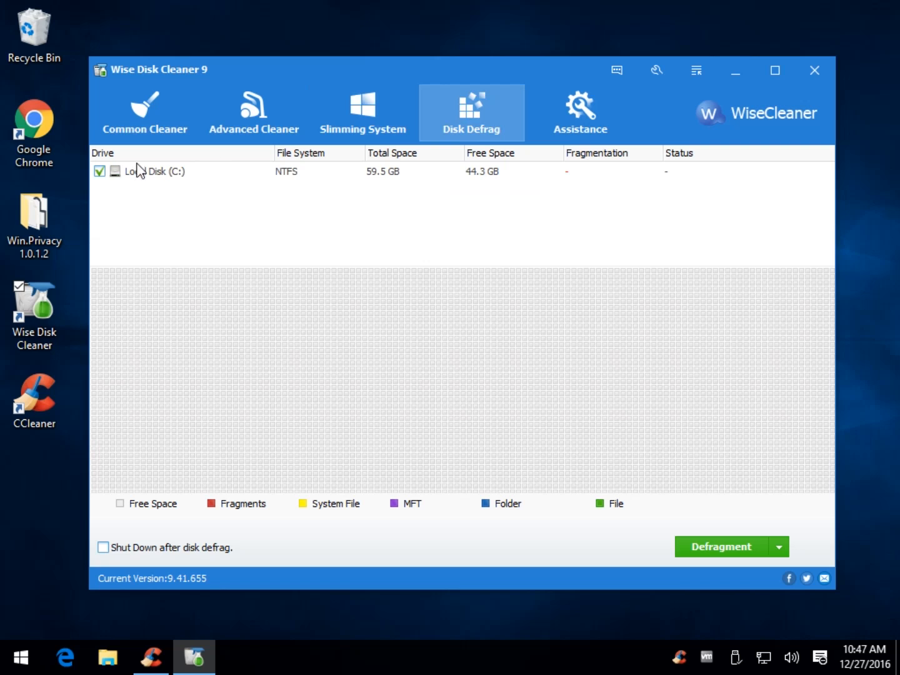
mouse_move(164, 180)
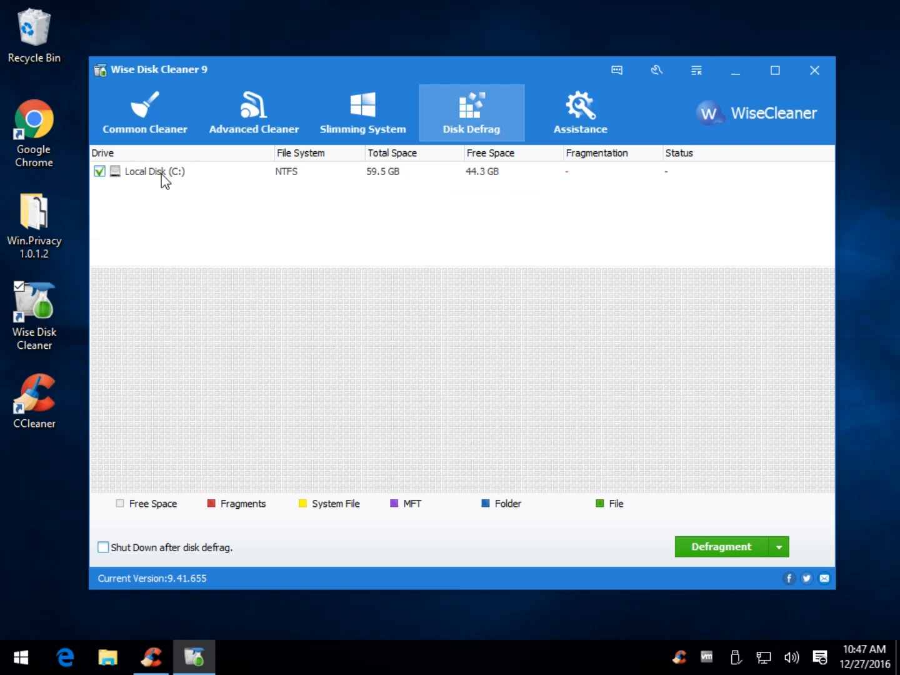
left_click(100, 170)
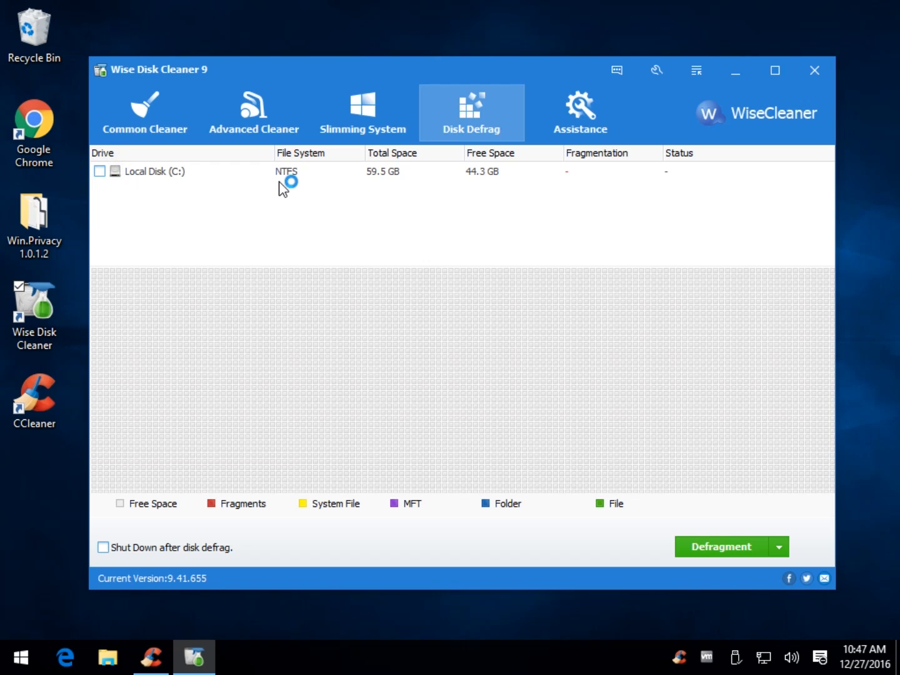
left_click(580, 111)
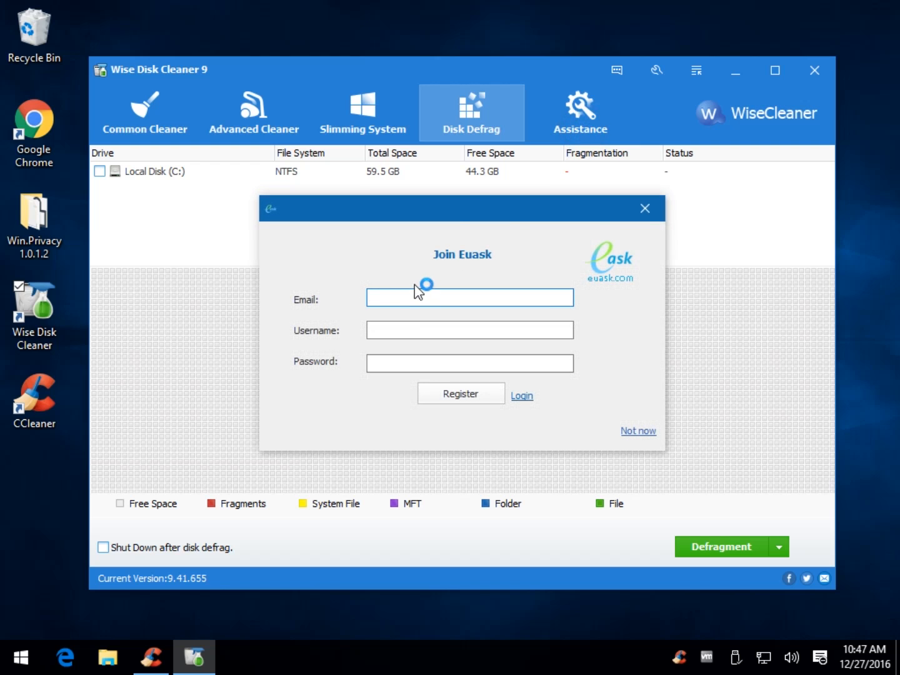
left_click(470, 297)
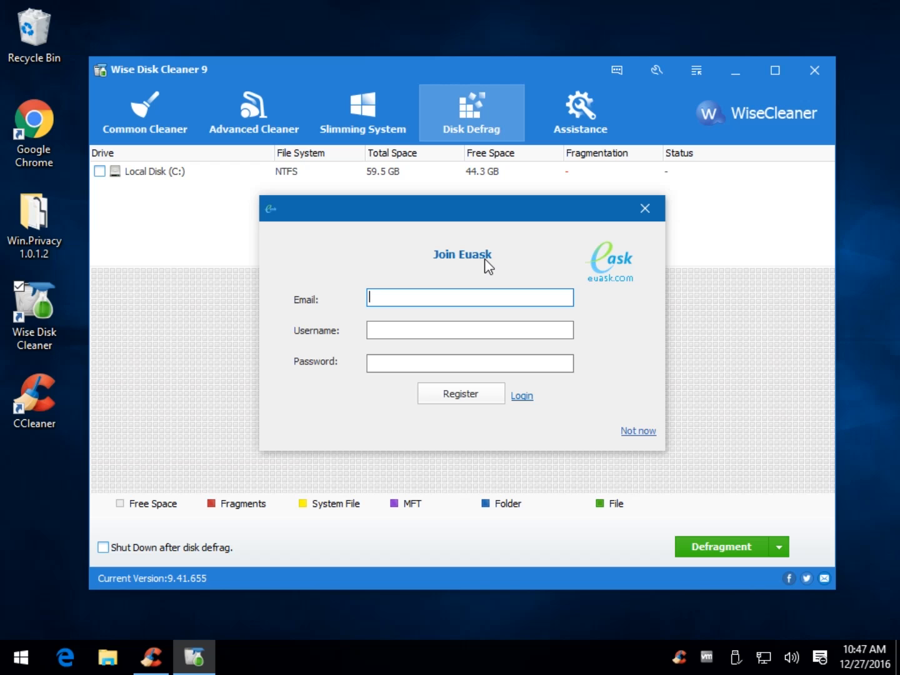
mouse_move(646, 212)
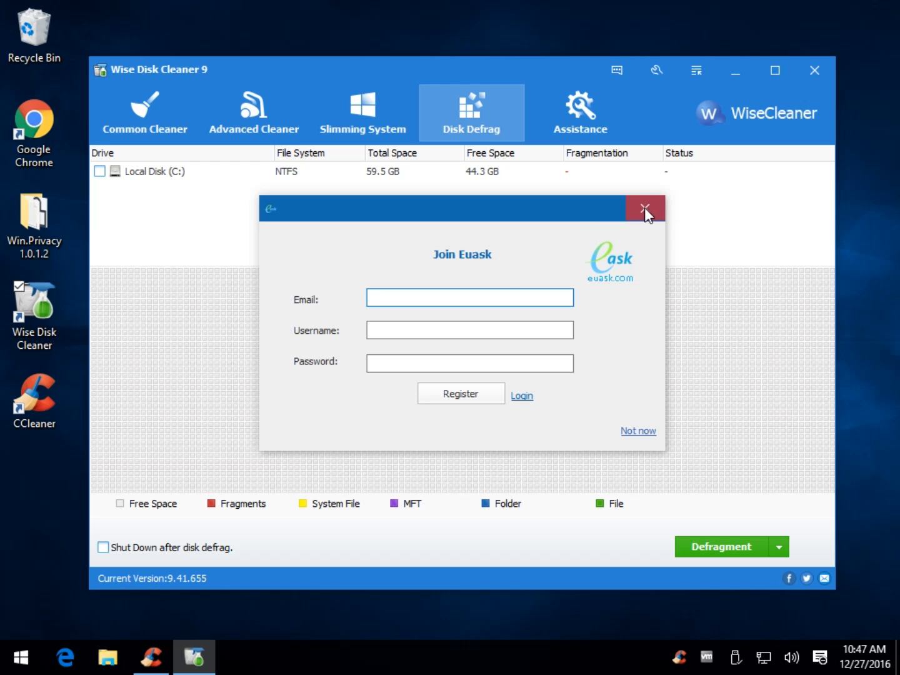
left_click(645, 207)
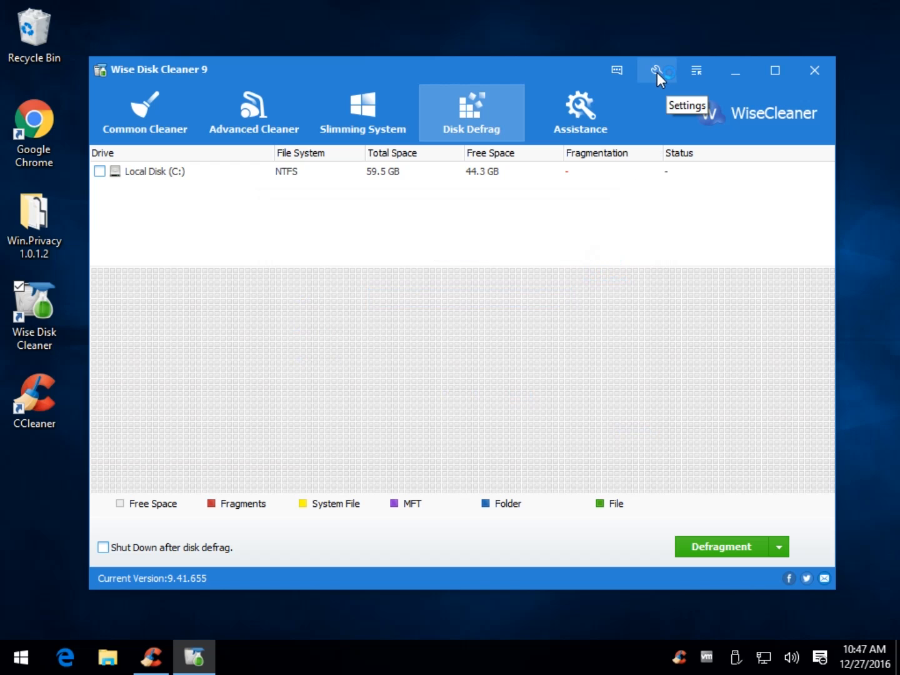
Review the excluded sites and custom scanning rules in Settings, then close the settings window.
left_click(655, 70)
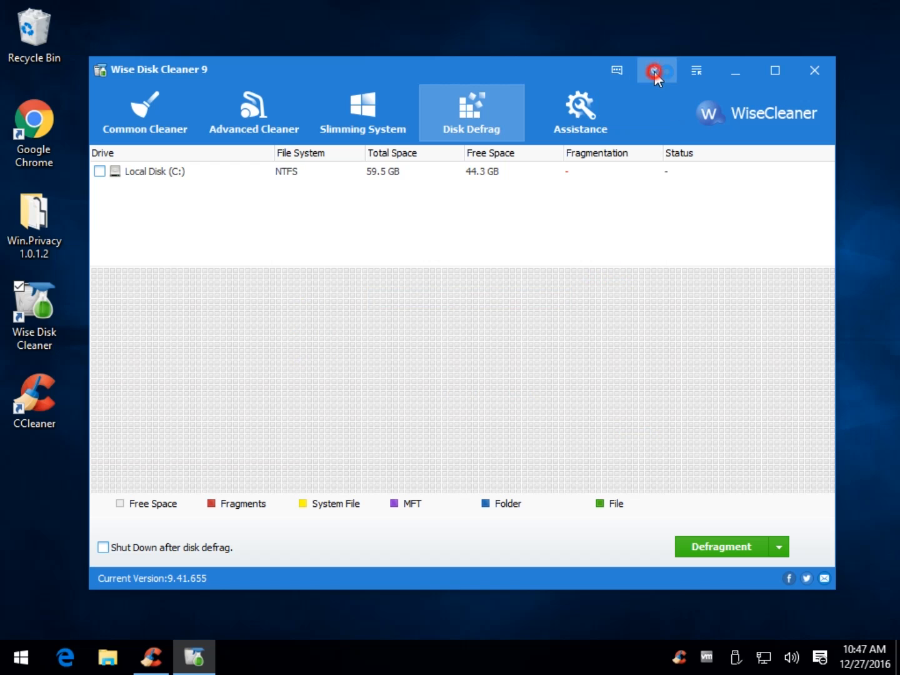
left_click(656, 70)
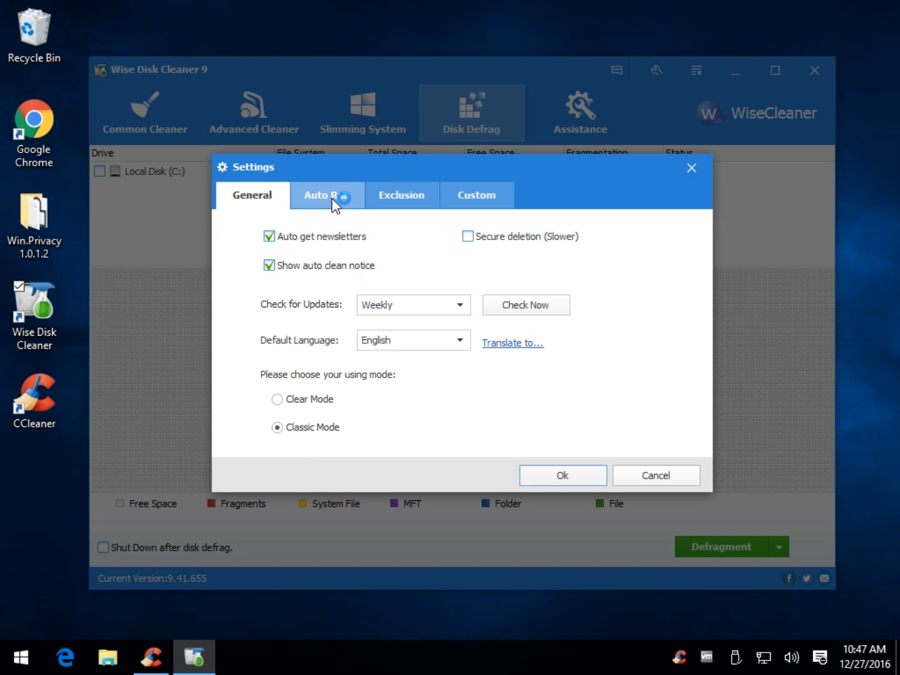
left_click(401, 195)
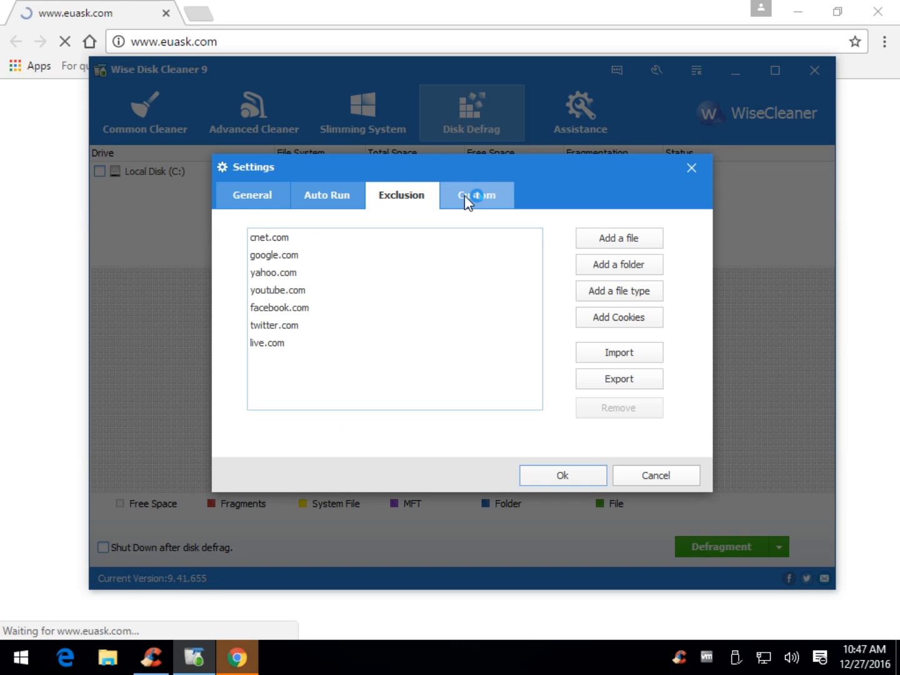
left_click(268, 343)
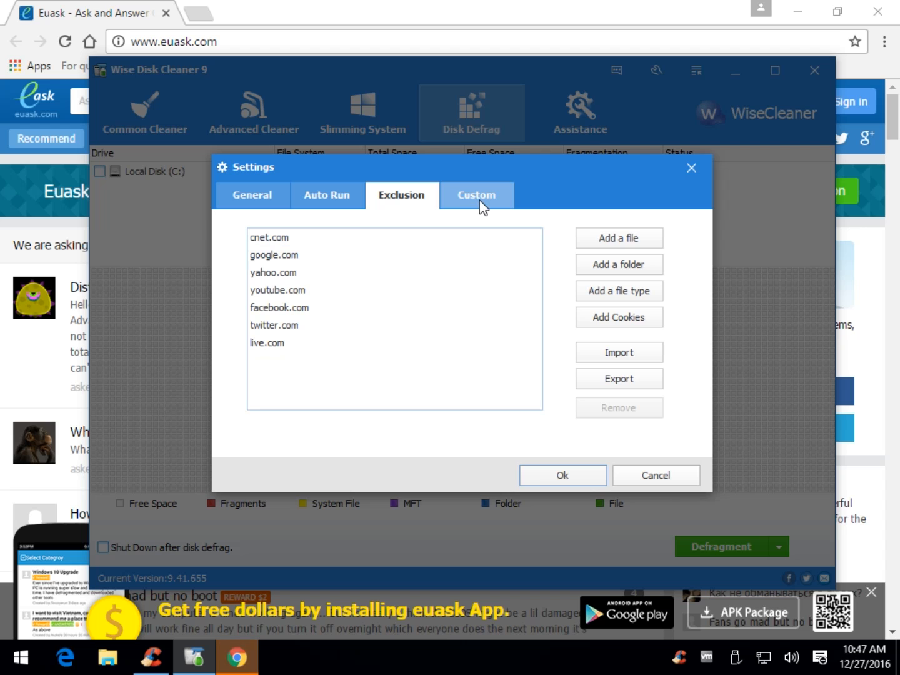
left_click(476, 195)
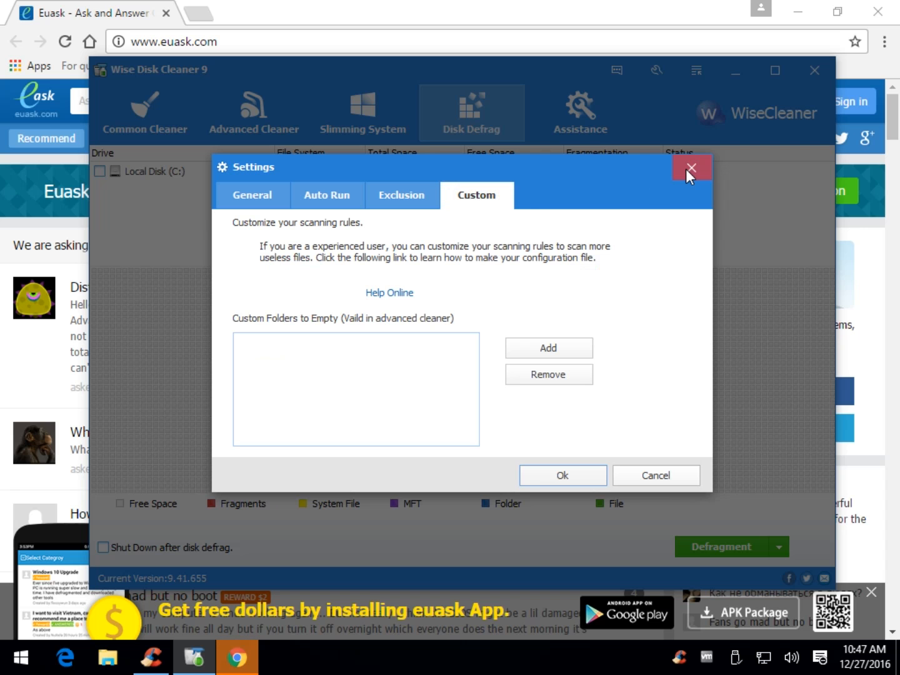
left_click(689, 167)
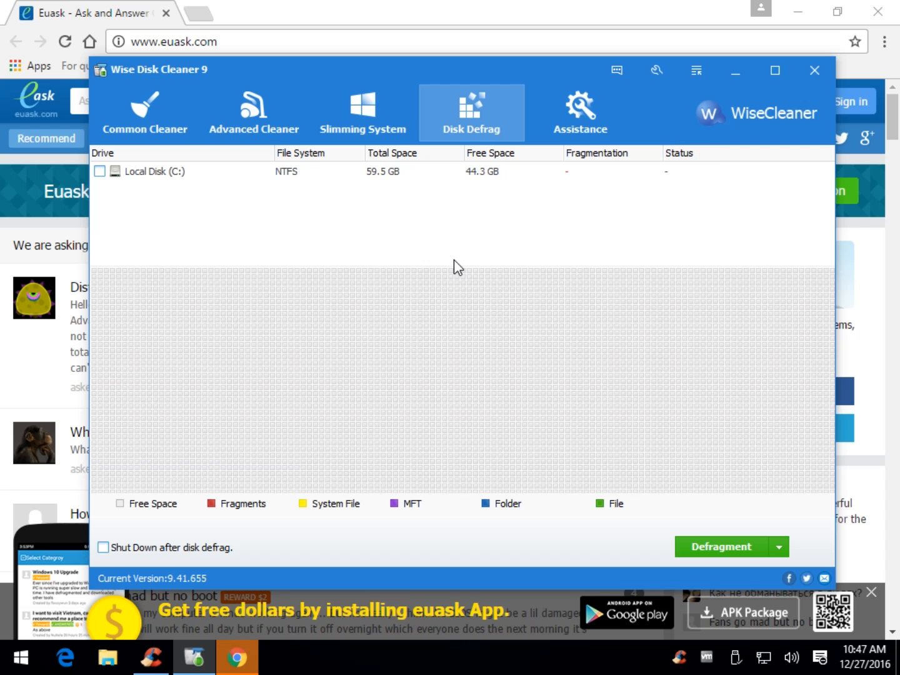
mouse_move(877, 12)
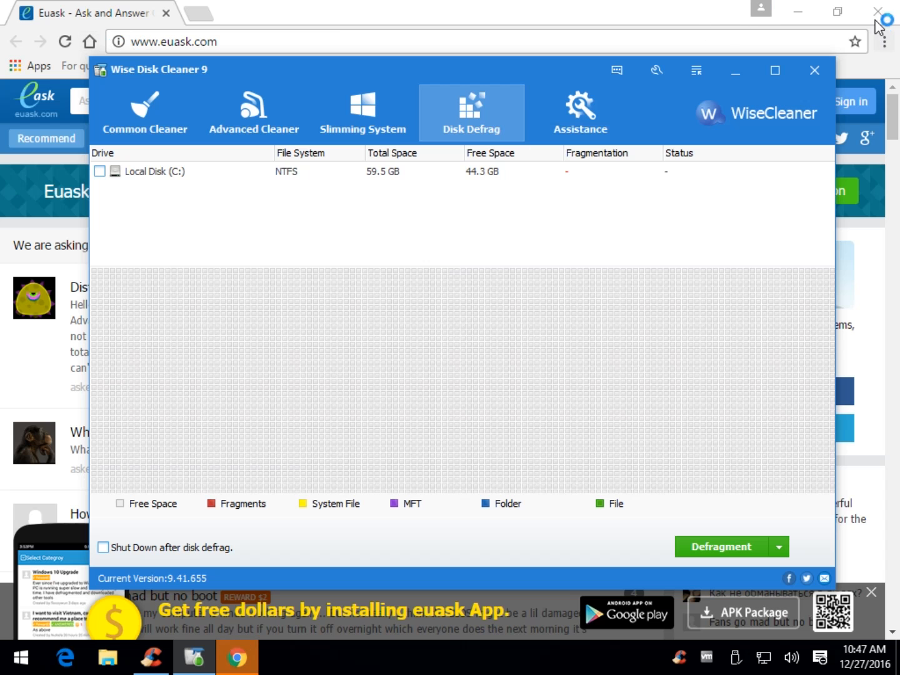
Close the euask.com Chrome window behind the cleaner.
left_click(876, 10)
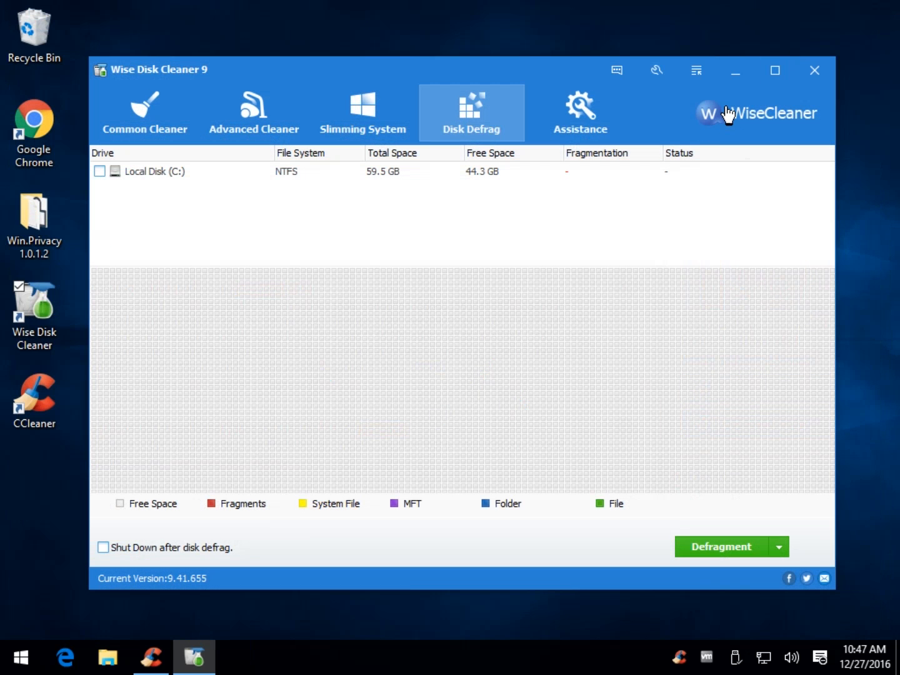
Run the common scan, finding 3066 files (745.1 MB) and 127 traces.
left_click(144, 113)
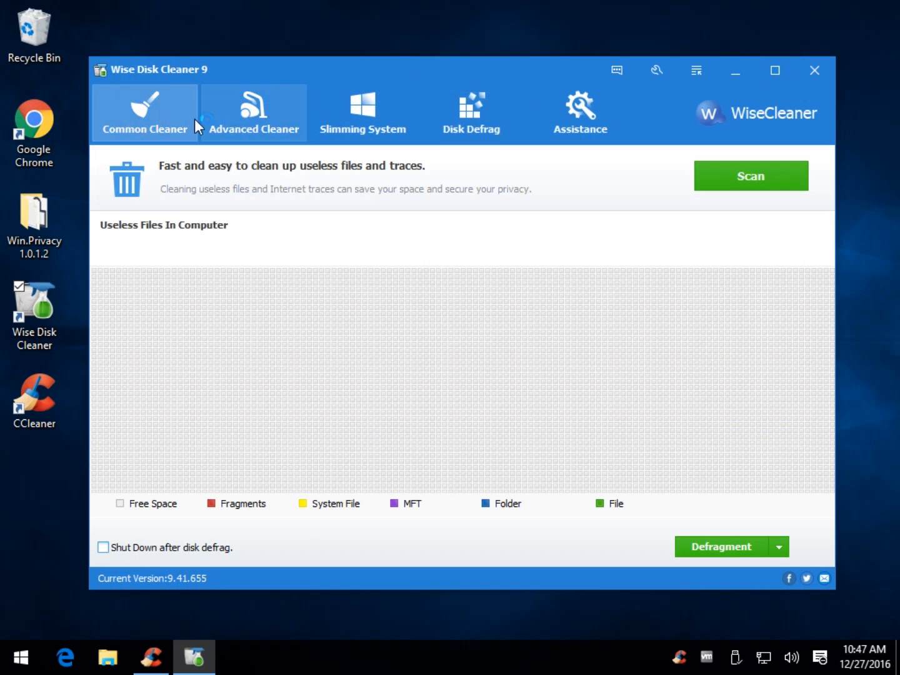
left_click(362, 112)
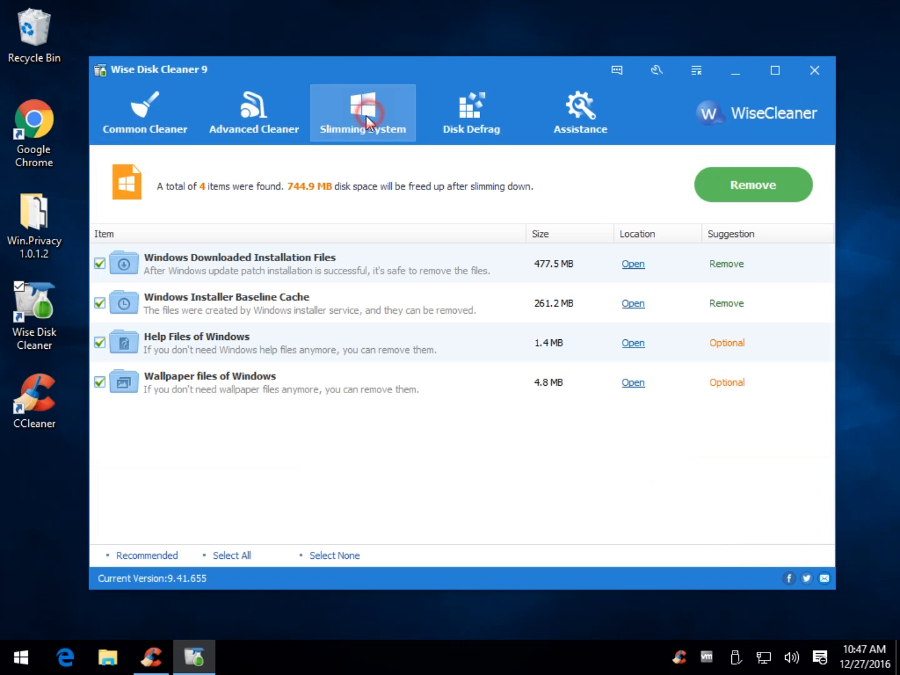
mouse_move(467, 132)
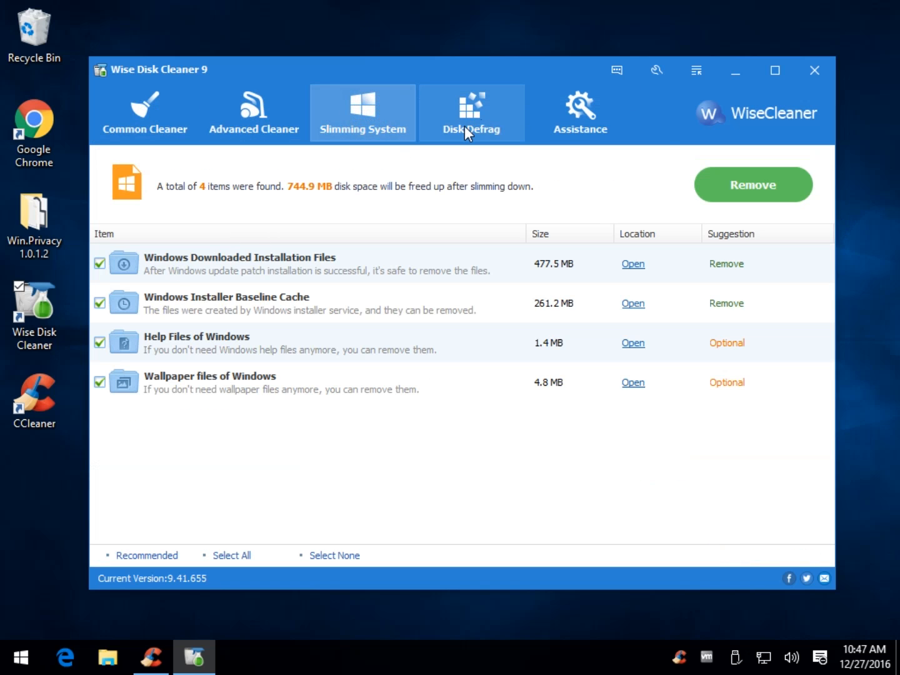
left_click(472, 113)
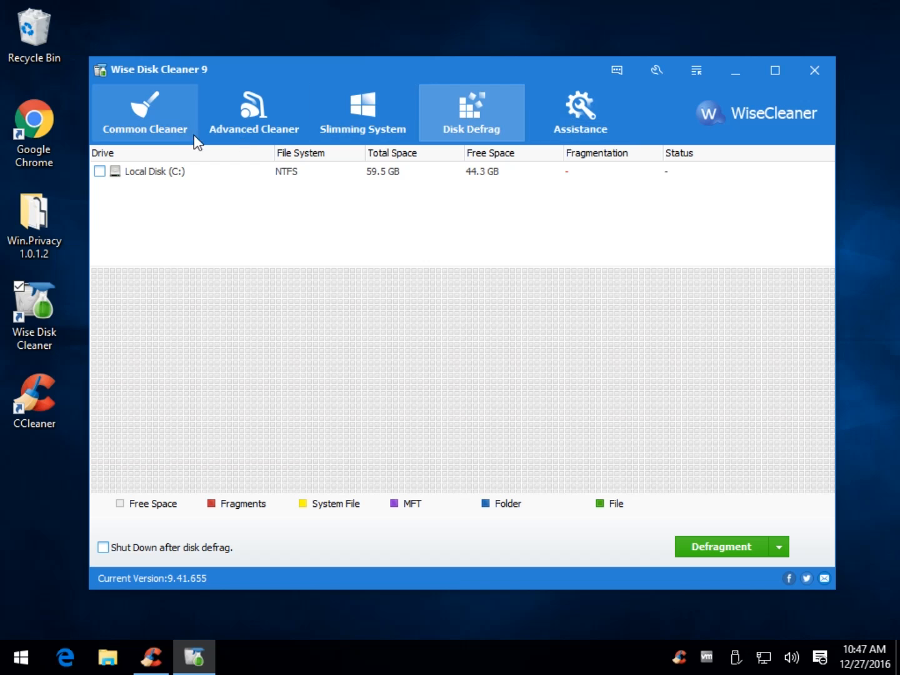
left_click(145, 112)
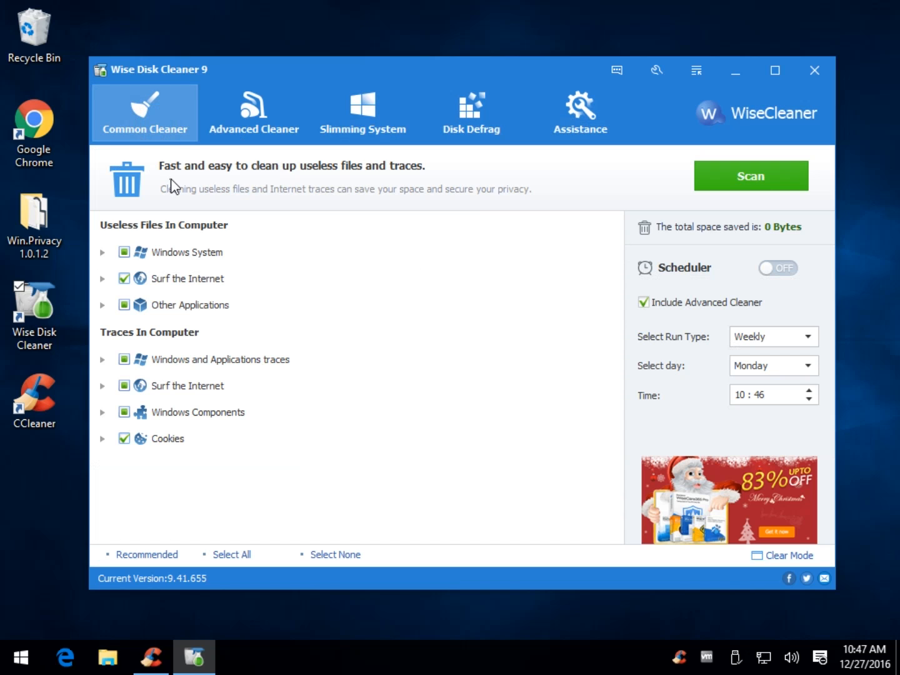
left_click(749, 175)
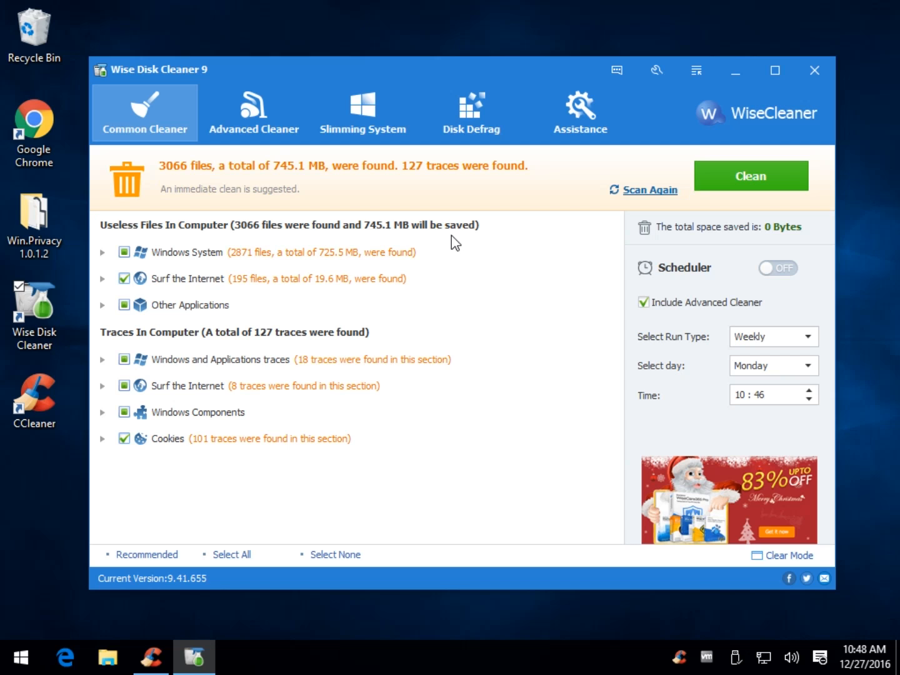
mouse_move(367, 217)
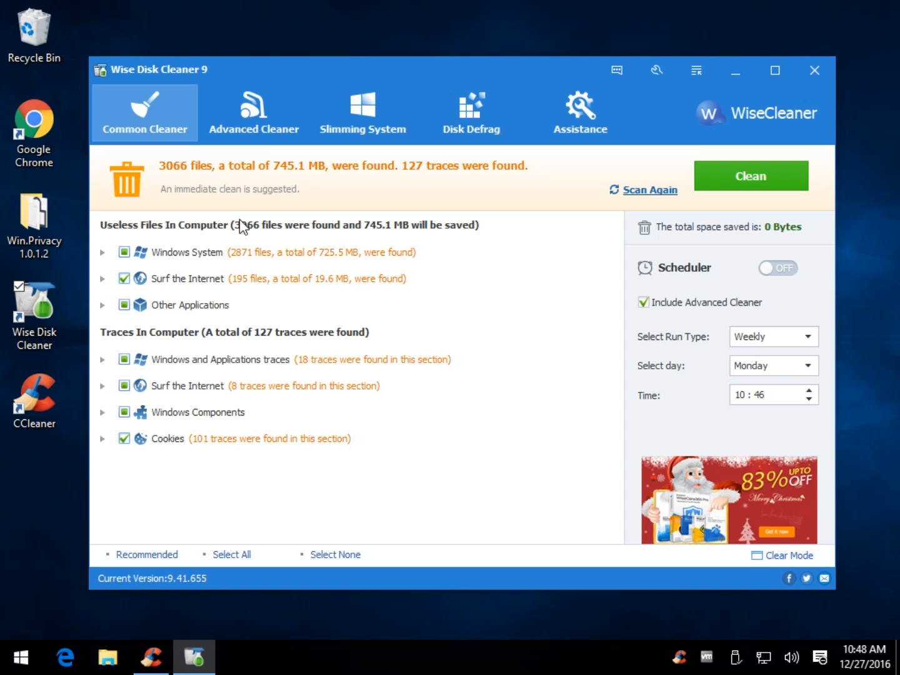
mouse_move(198, 117)
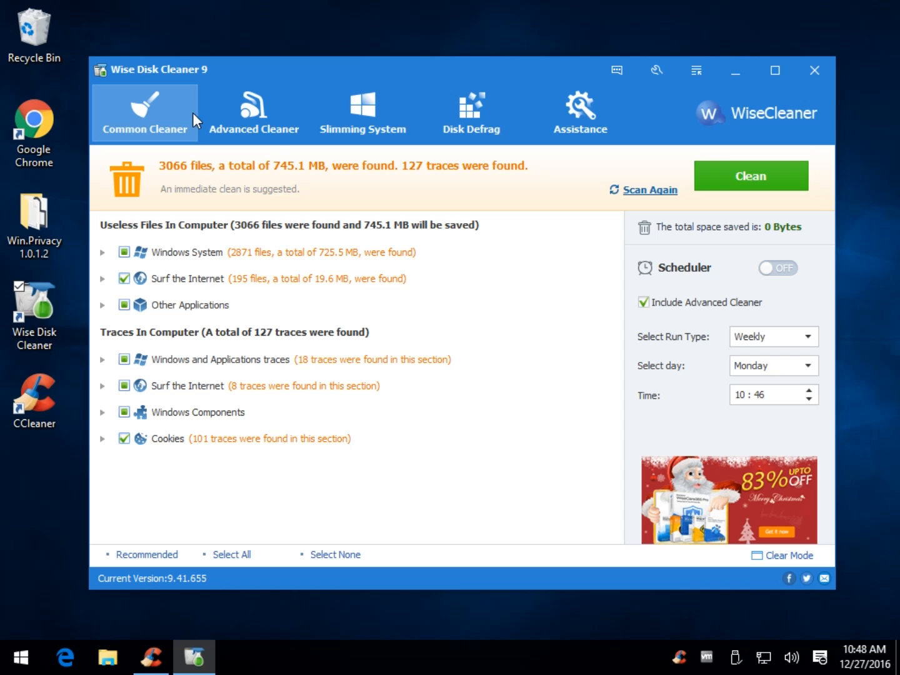
Start an advanced scan of Local Hard Drives (C:\).
left_click(253, 113)
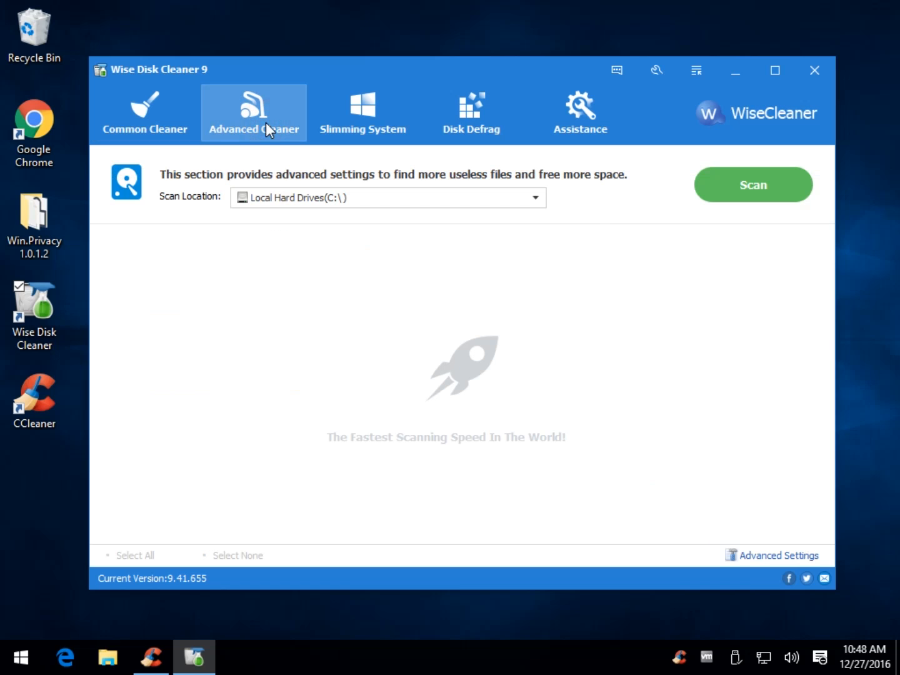
left_click(362, 112)
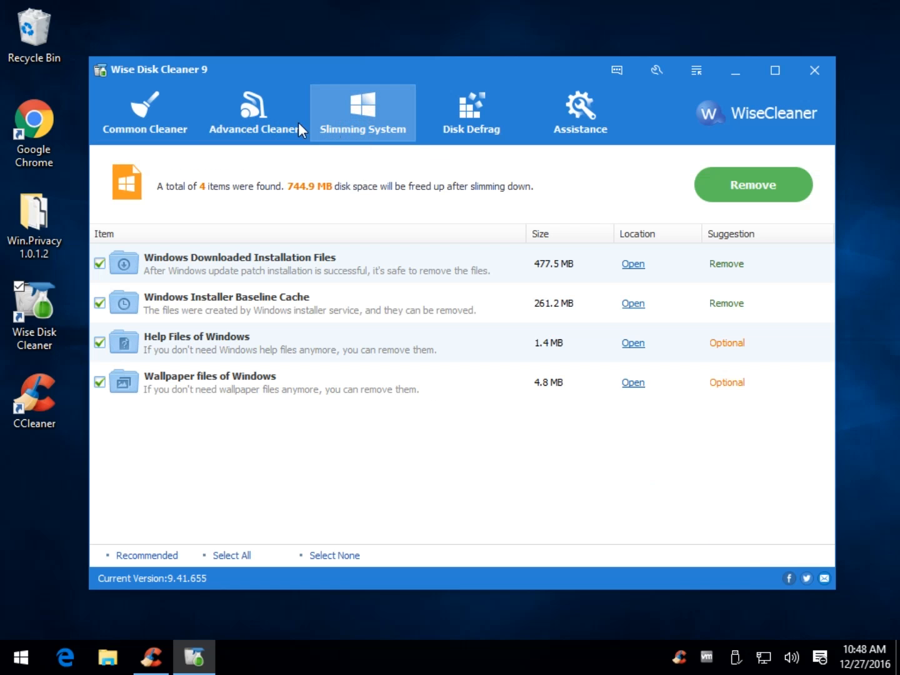
left_click(254, 113)
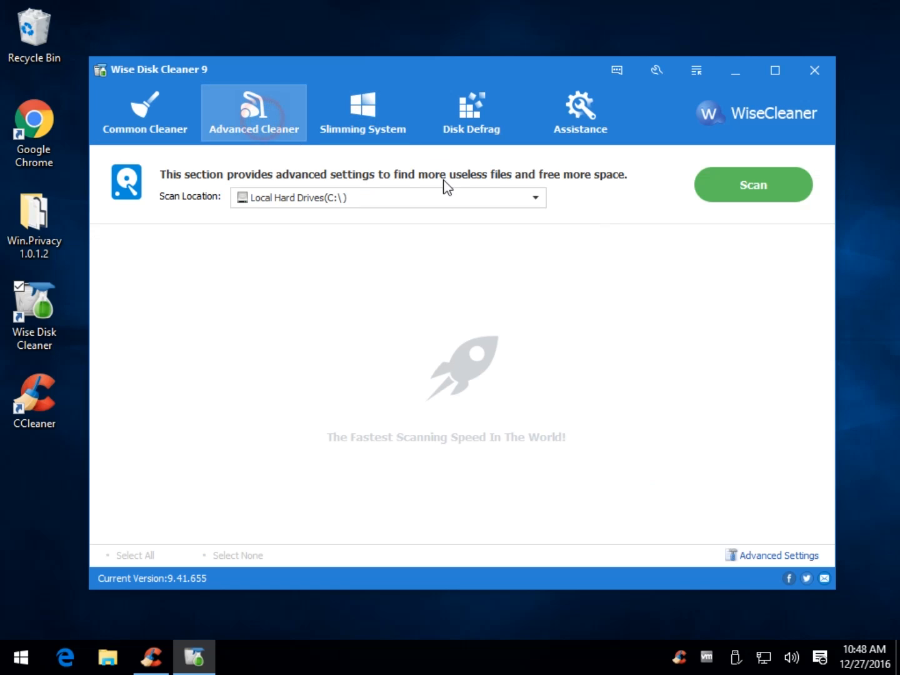
left_click(753, 185)
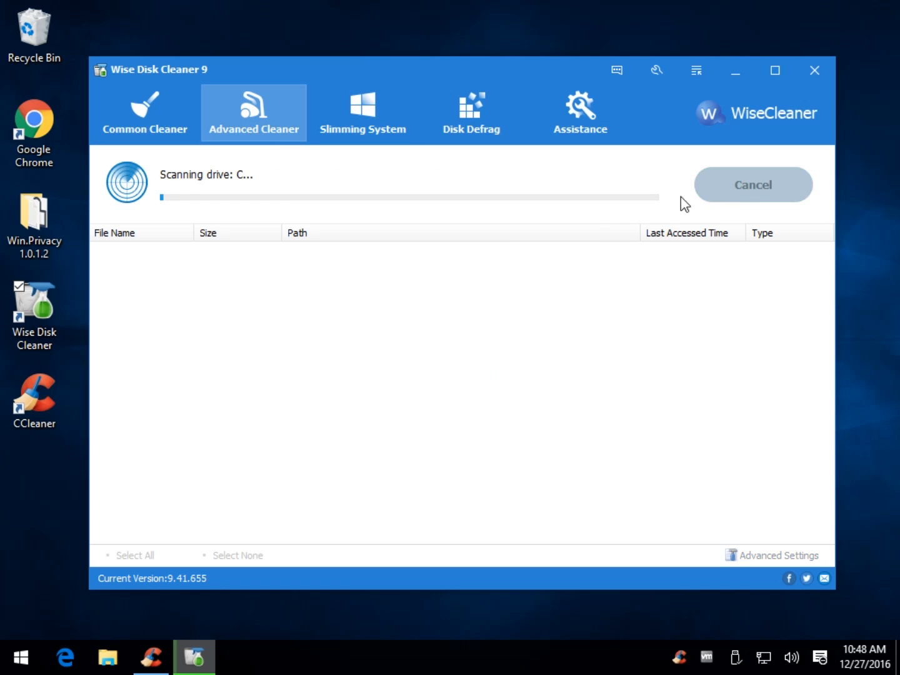
mouse_move(372, 285)
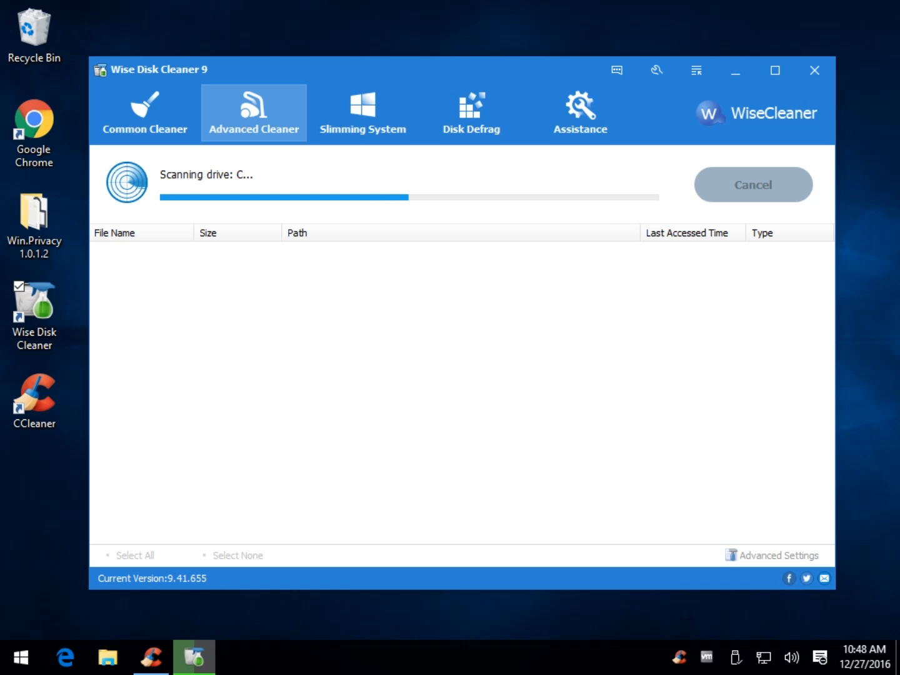
Analyse removable files in CCleaner (172.8 MB), then return to Wise Disk Cleaner's 68-file scan result.
left_click(150, 656)
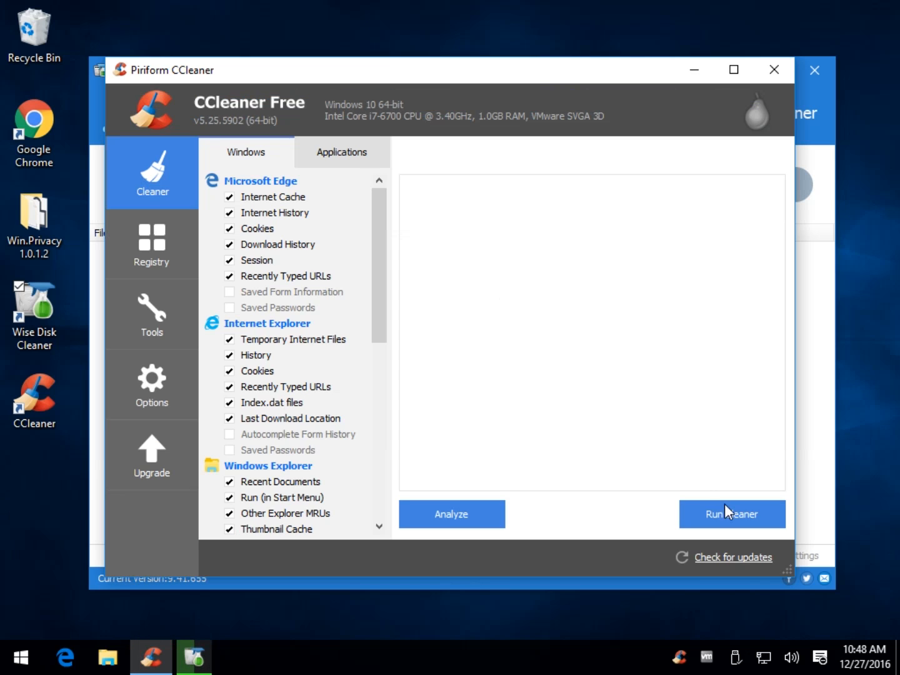
left_click(732, 514)
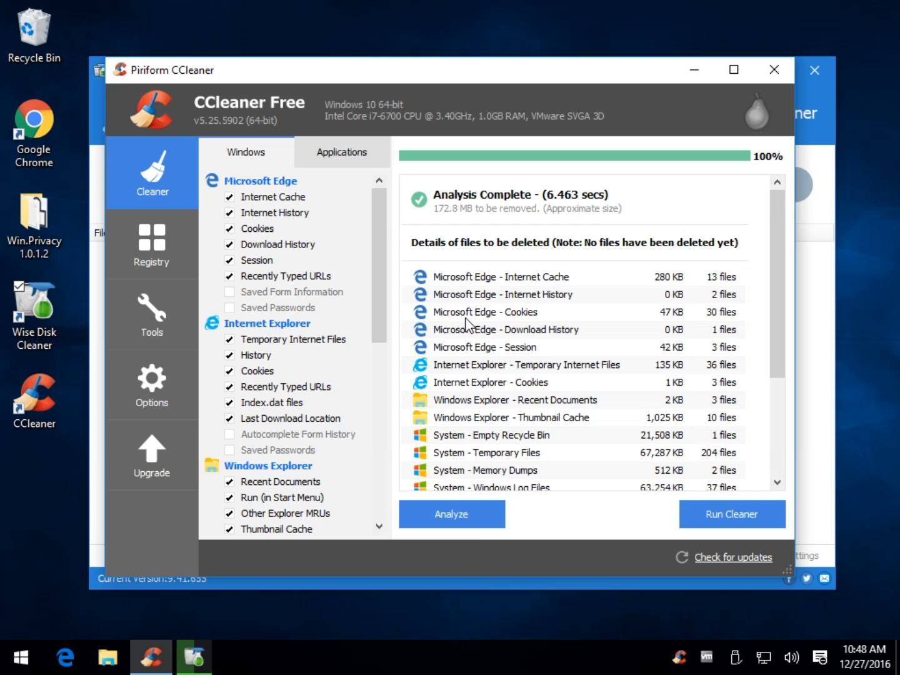
mouse_move(447, 220)
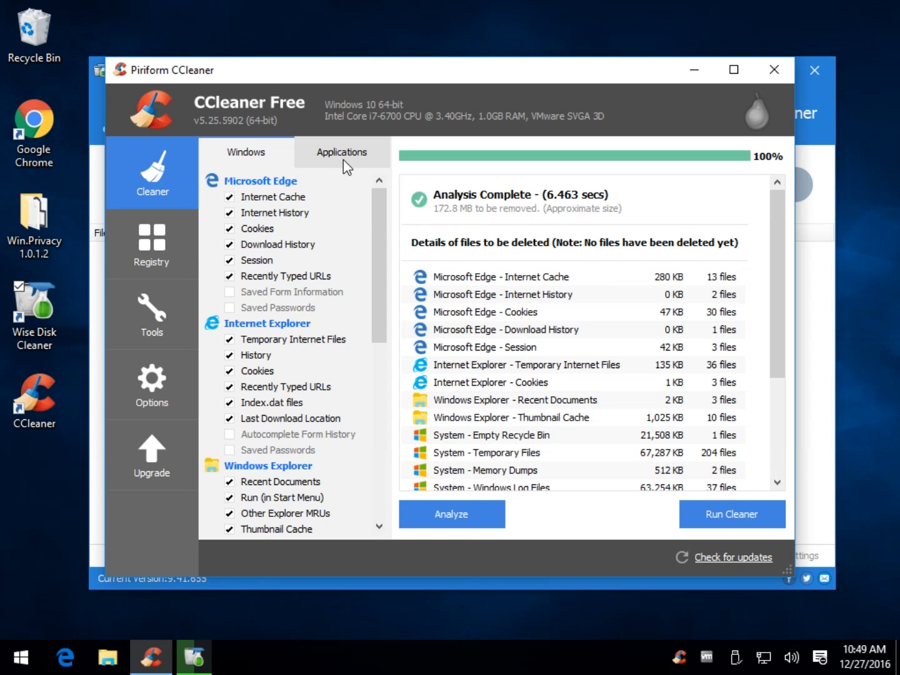
left_click(342, 153)
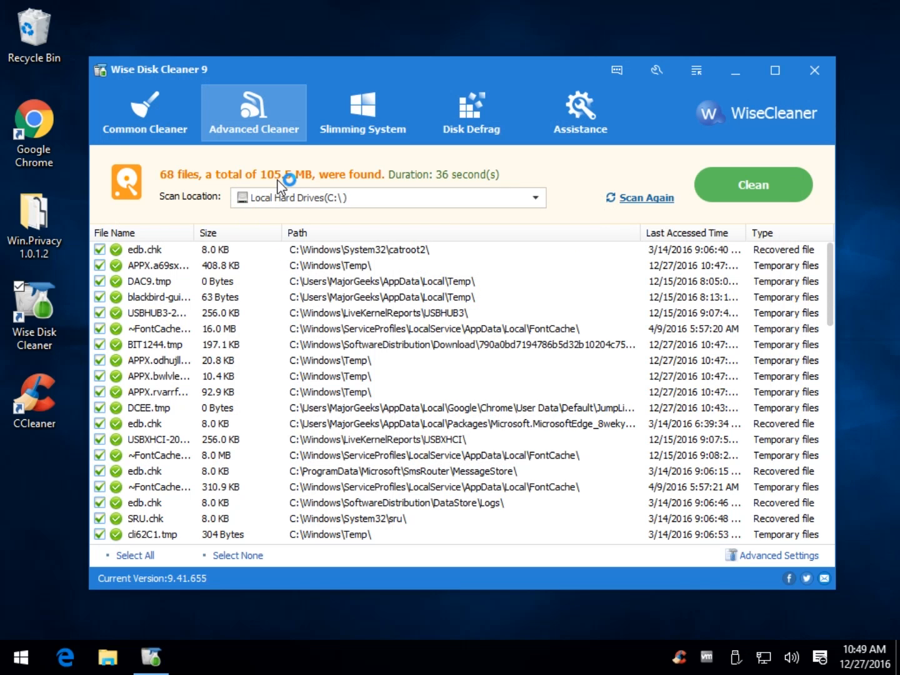
Clean the 3066 found files and traces from the Common Cleaner results.
left_click(150, 125)
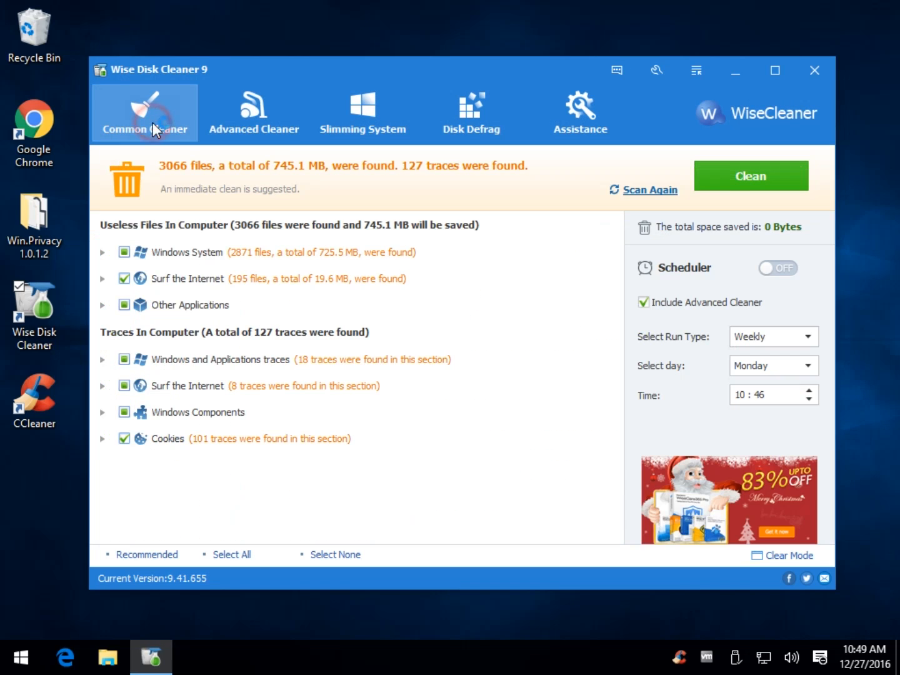
left_click(750, 174)
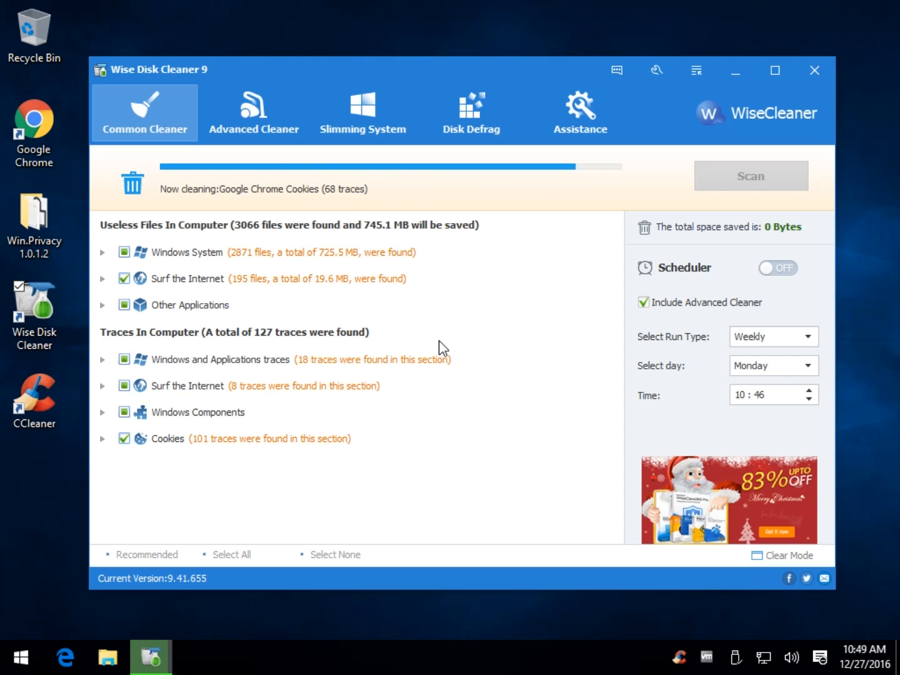
mouse_move(772, 275)
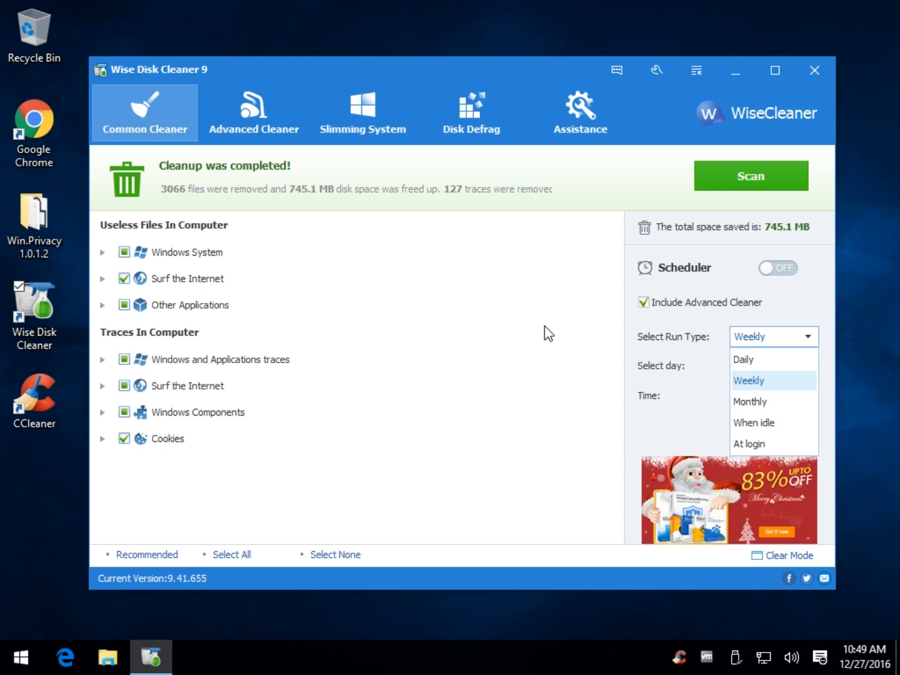
mouse_move(752, 362)
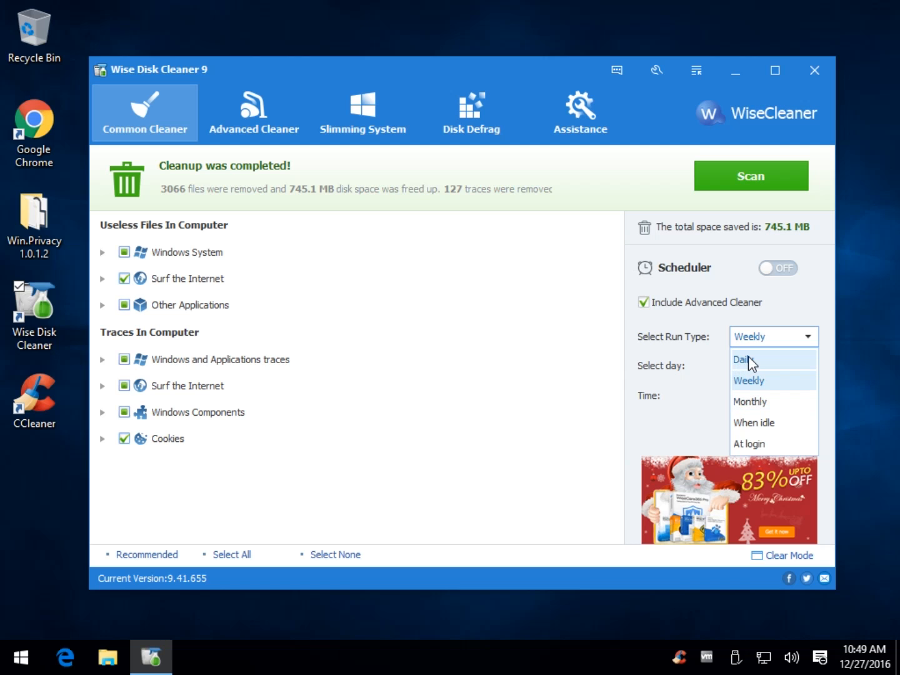
Enable the weekly cleaning scheduler, glance at General settings, and leave the switch ON.
left_click(747, 380)
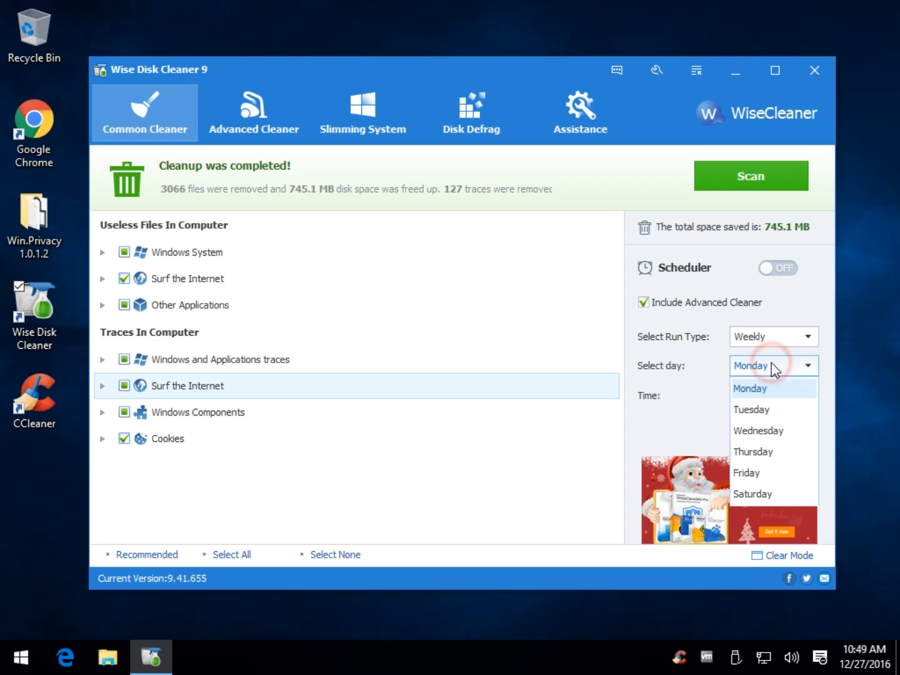
left_click(777, 267)
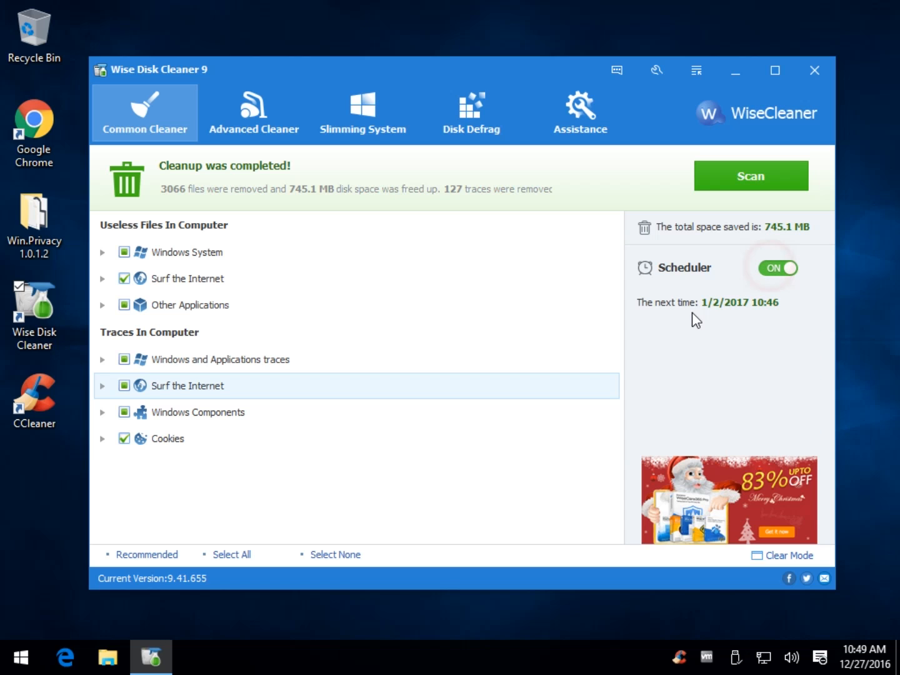
mouse_move(602, 335)
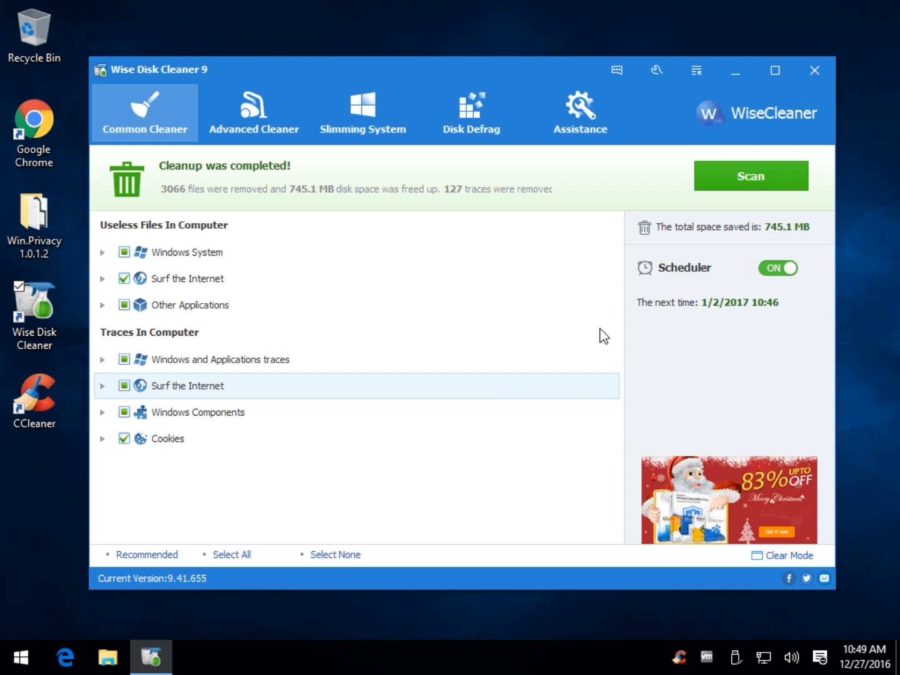
mouse_move(760, 289)
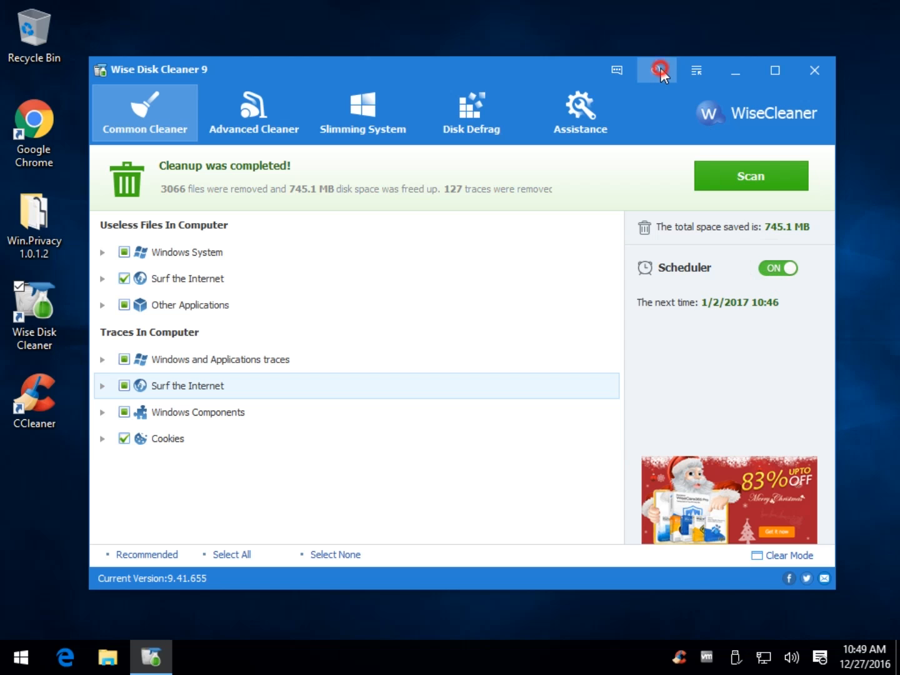
left_click(657, 70)
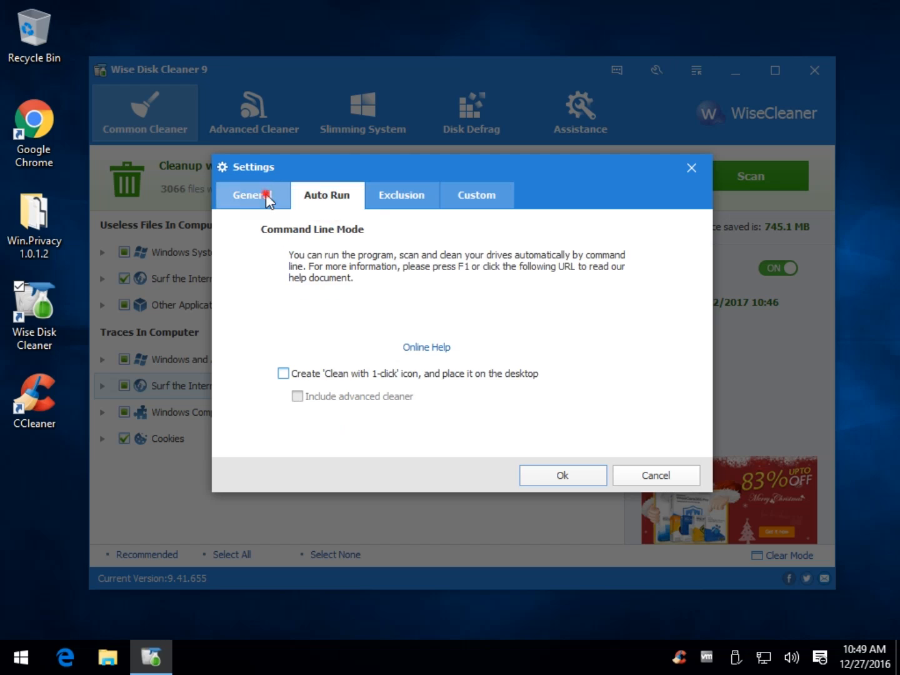
left_click(252, 195)
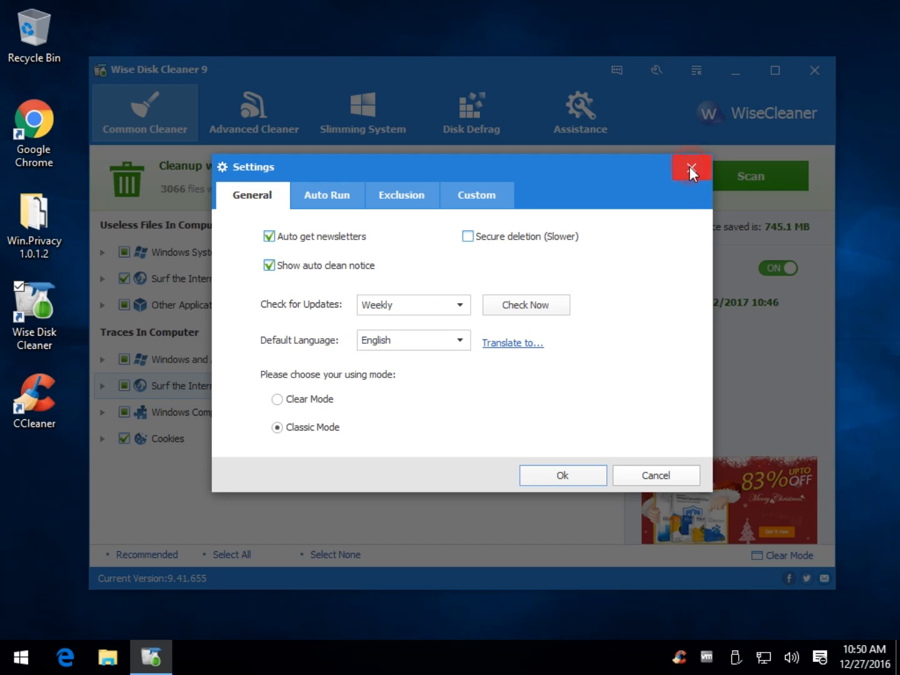
left_click(691, 170)
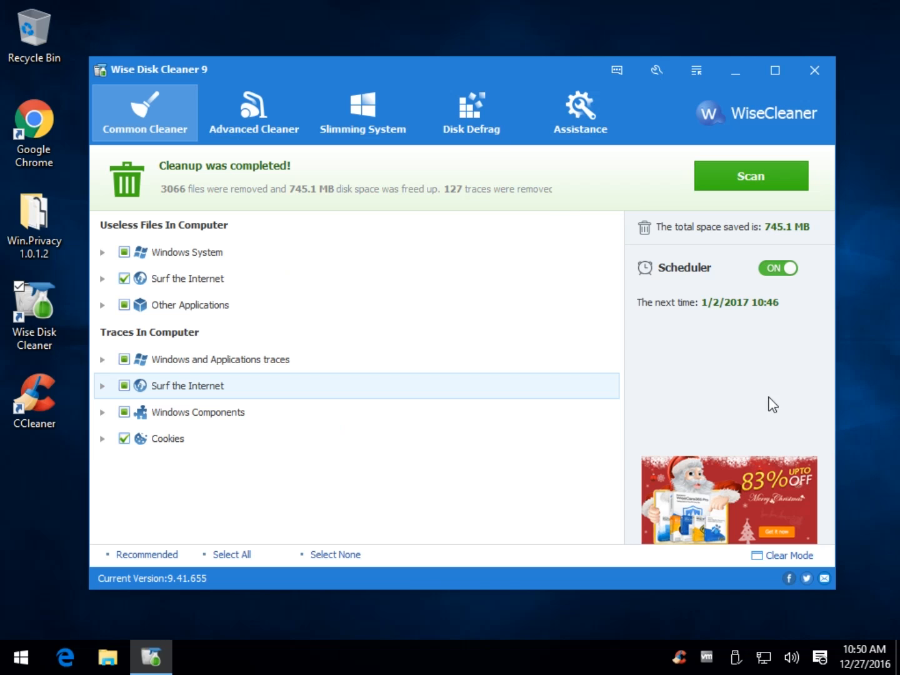
left_click(777, 268)
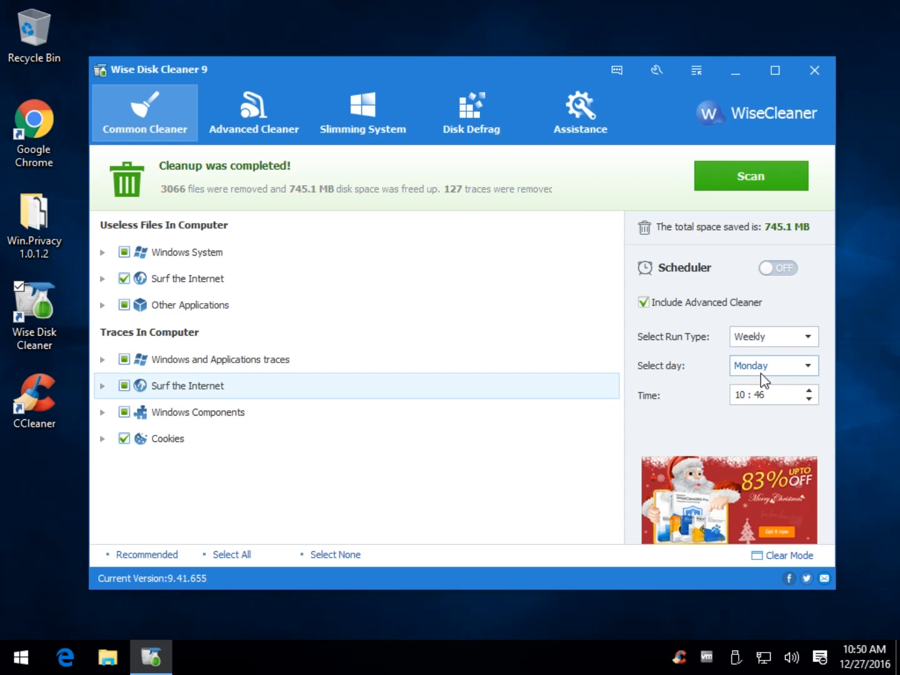
left_click(778, 268)
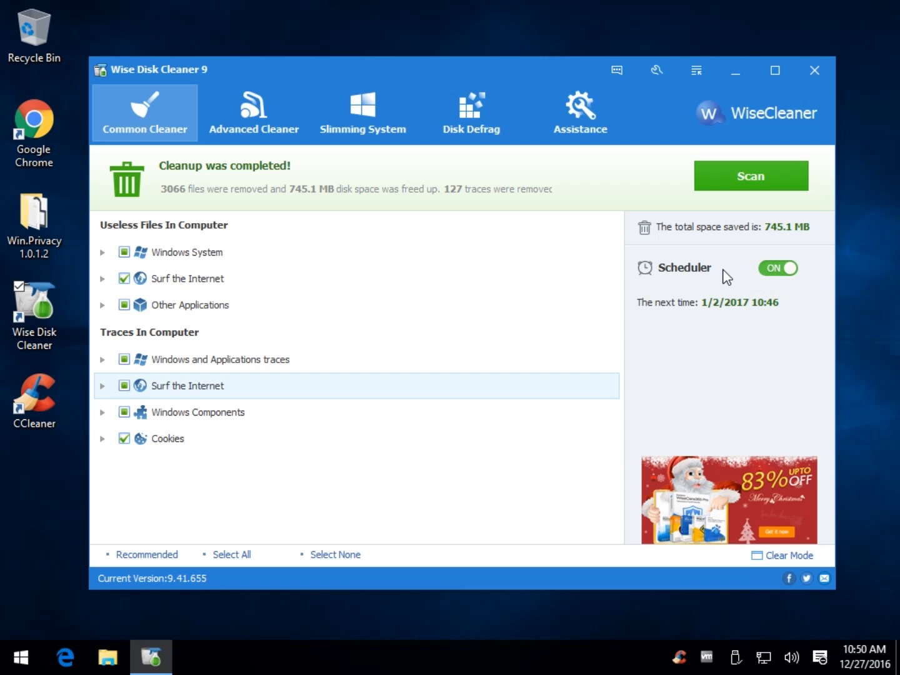
mouse_move(445, 304)
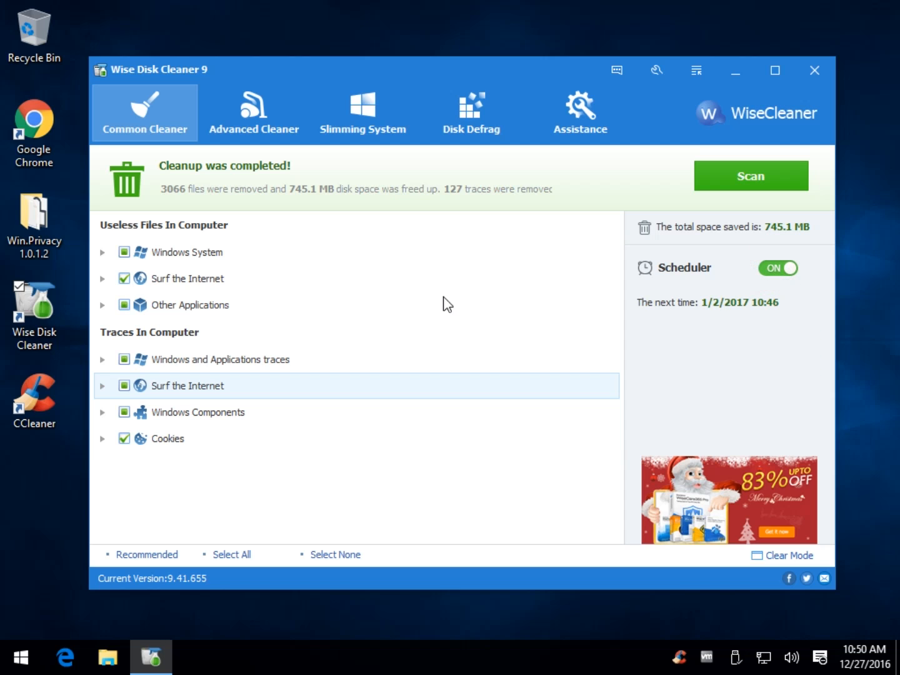
mouse_move(498, 93)
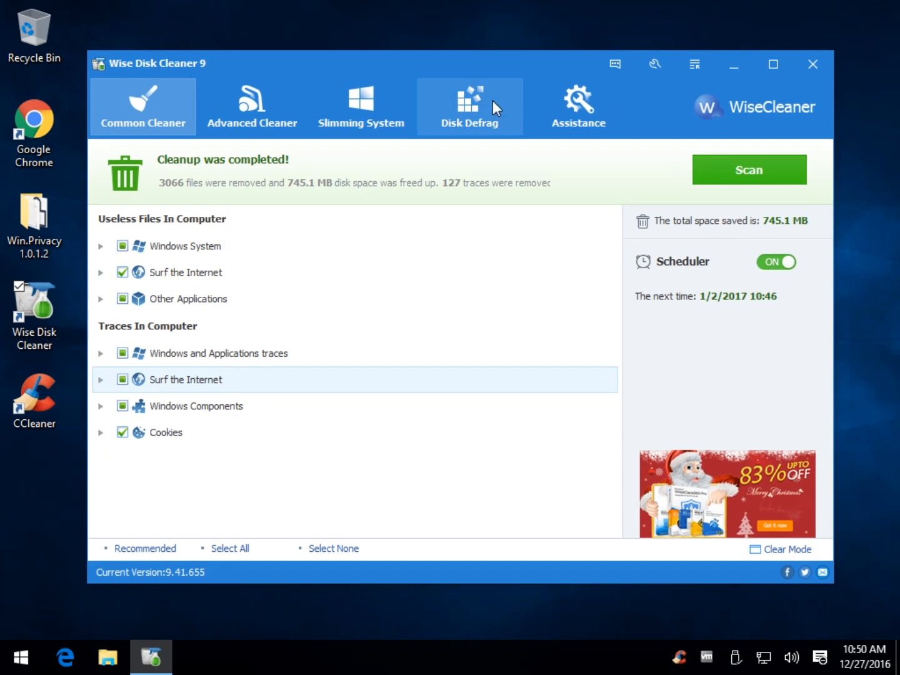
Remove the four Slimming System items, confirming the System Restore prompt, freeing 744.1 MB.
left_click(359, 106)
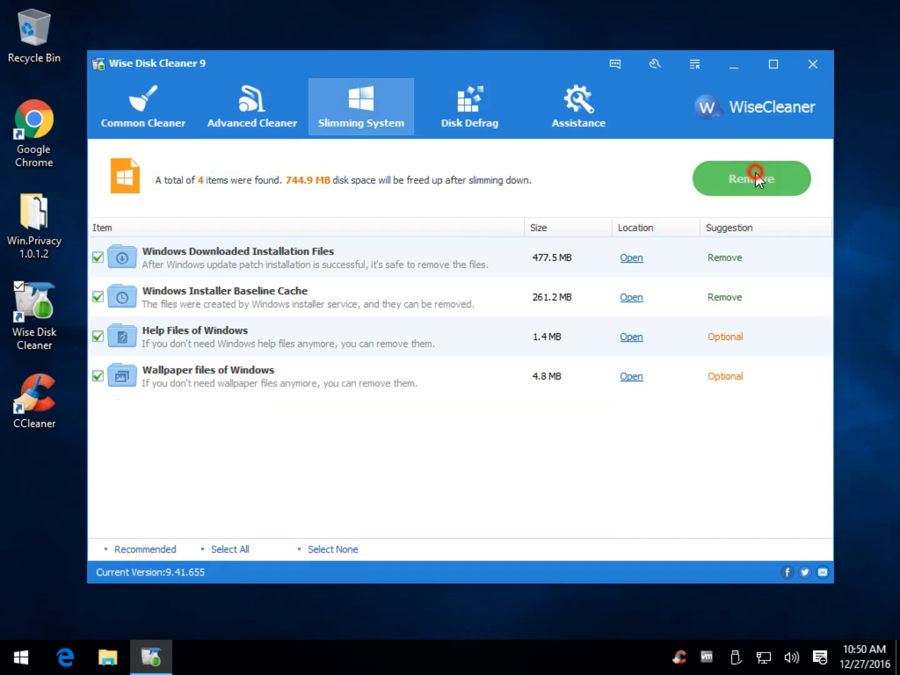
left_click(757, 179)
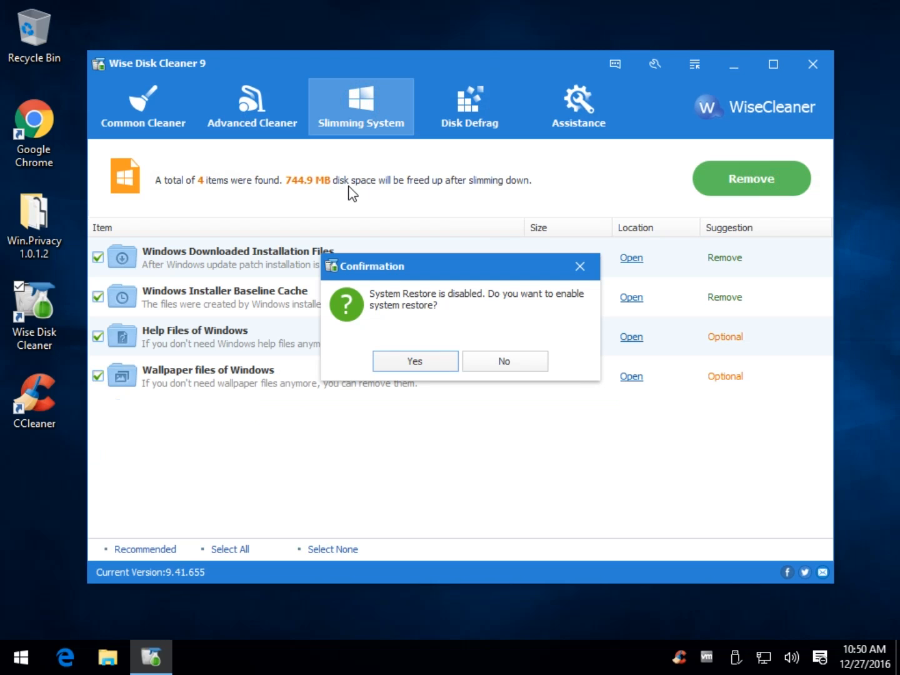
left_click(415, 360)
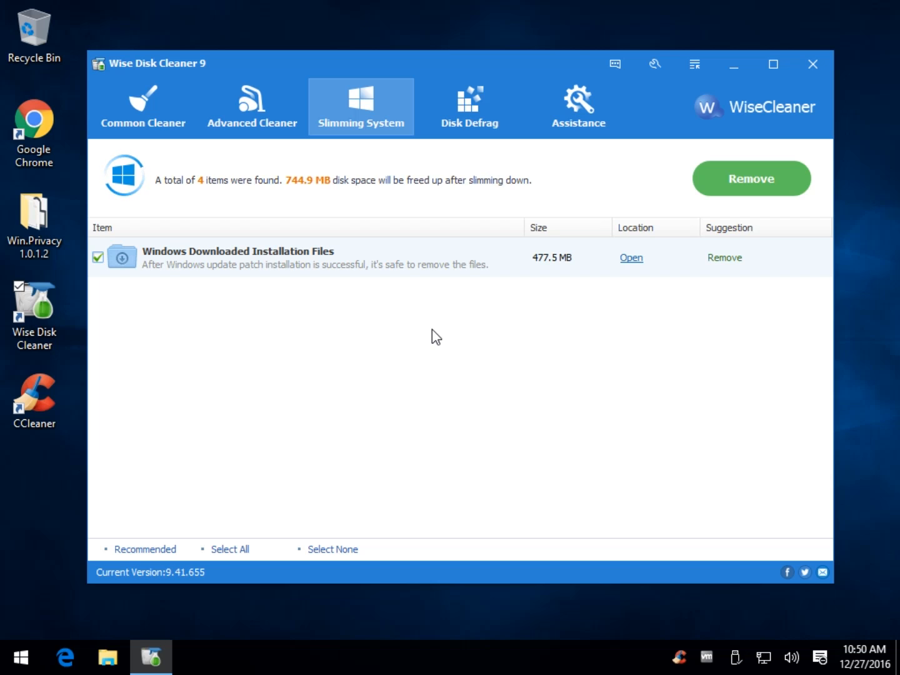
mouse_move(402, 294)
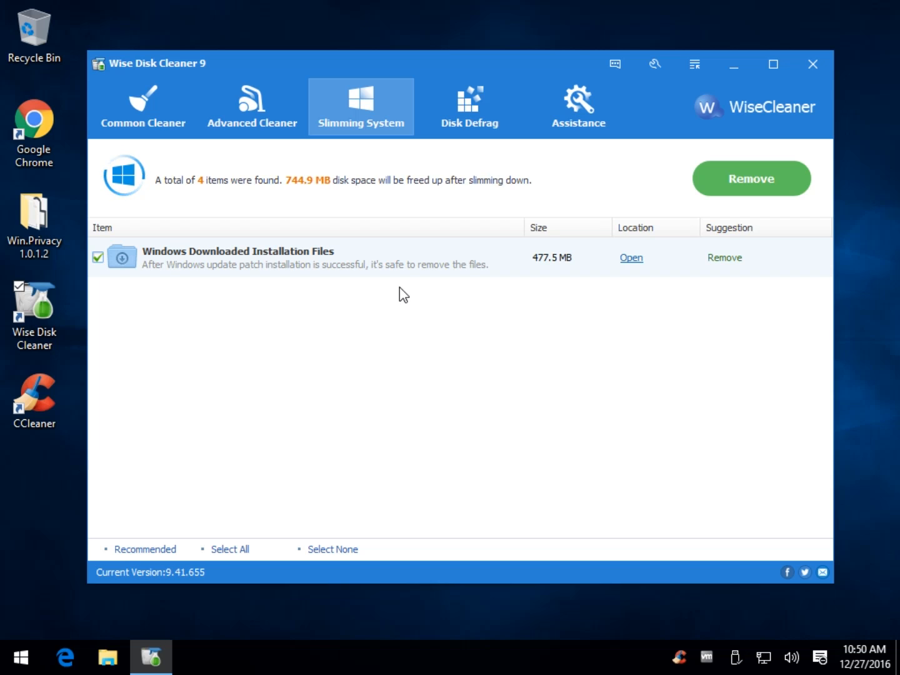
mouse_move(280, 316)
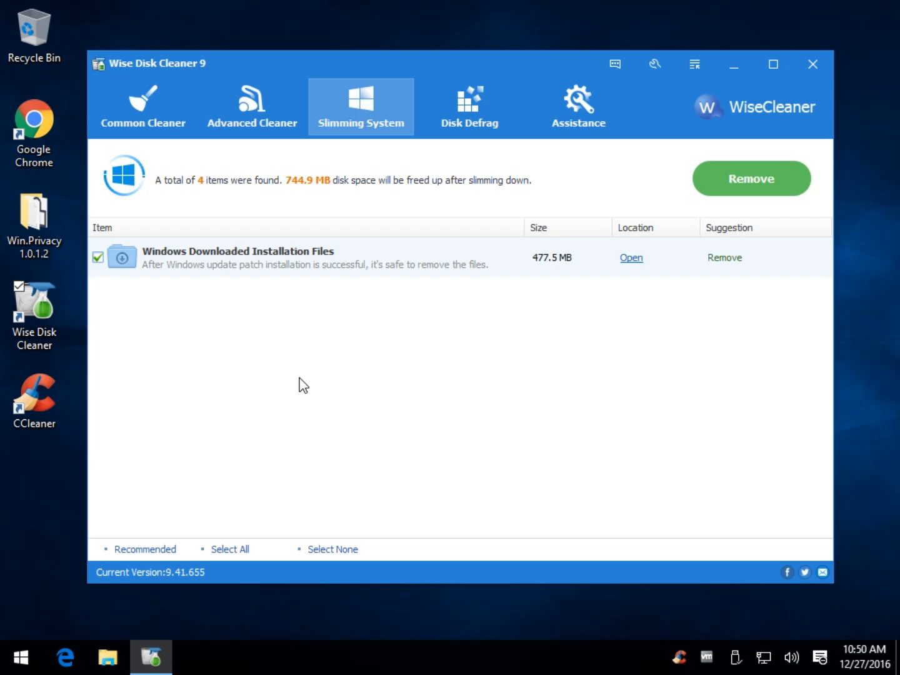
mouse_move(288, 378)
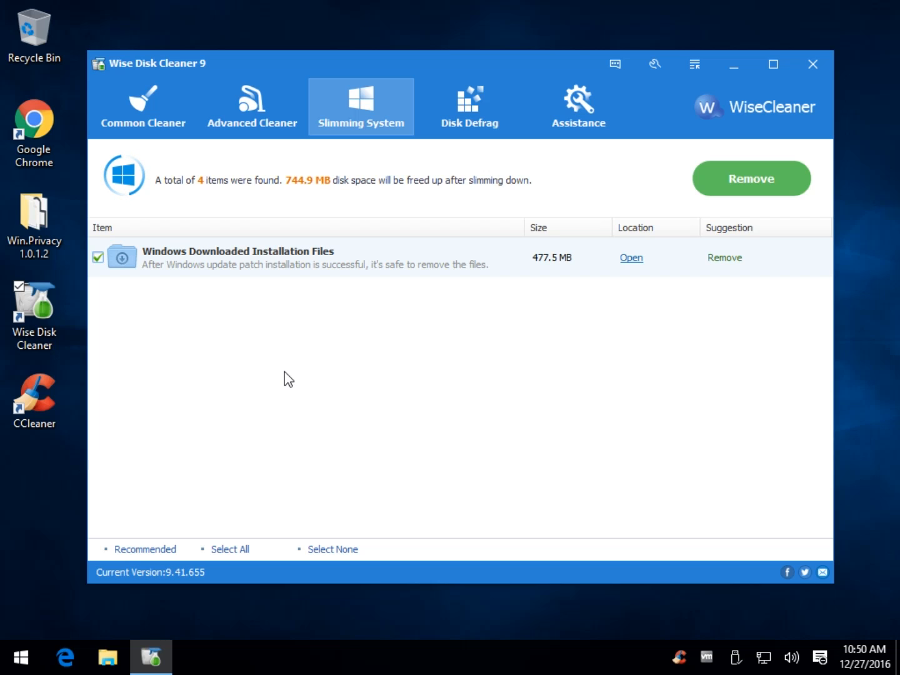
mouse_move(201, 475)
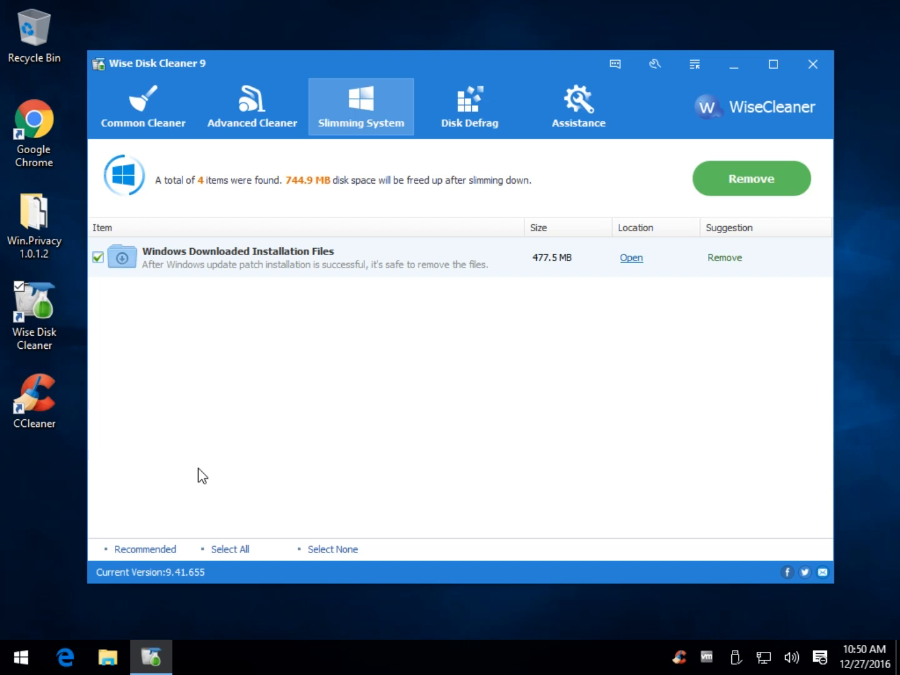
left_click(751, 177)
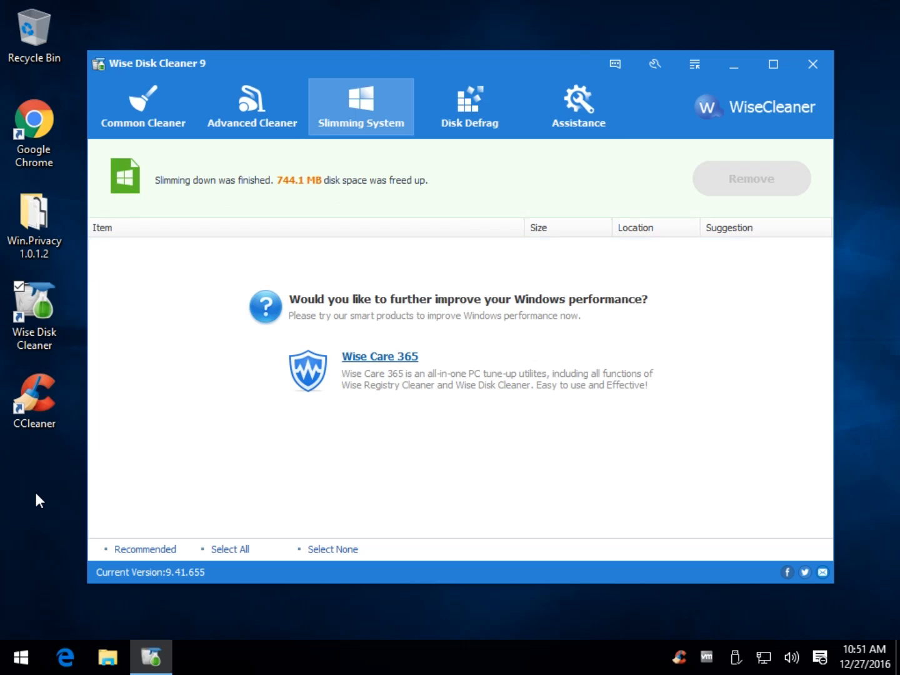